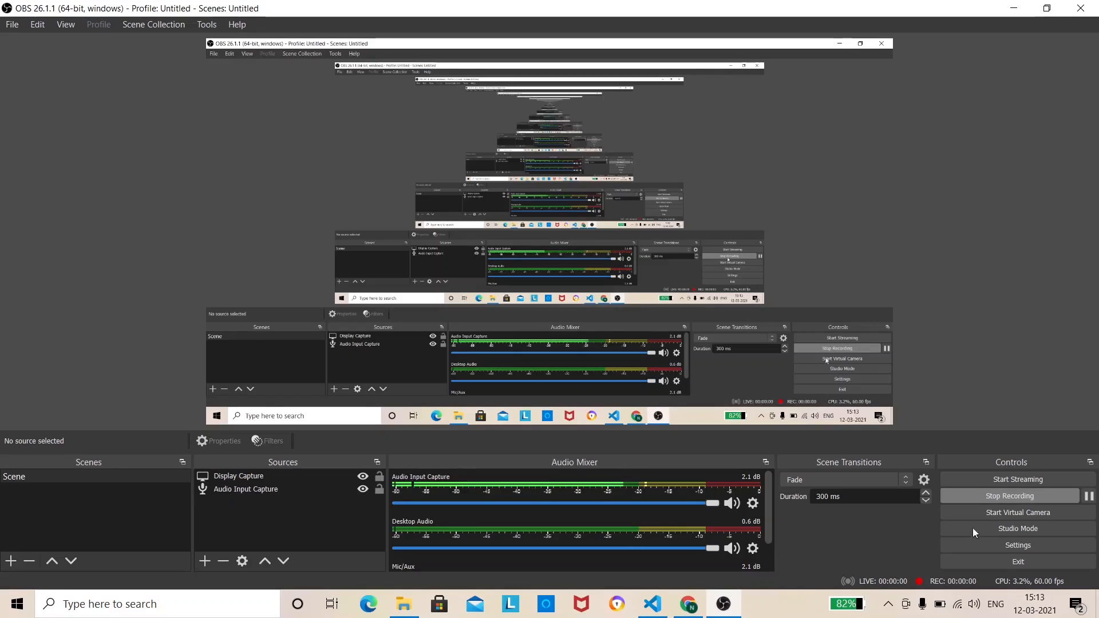
Switch from OBS Studio to Chrome showing the ISTE CSS Tutorials page.
left_click(688, 603)
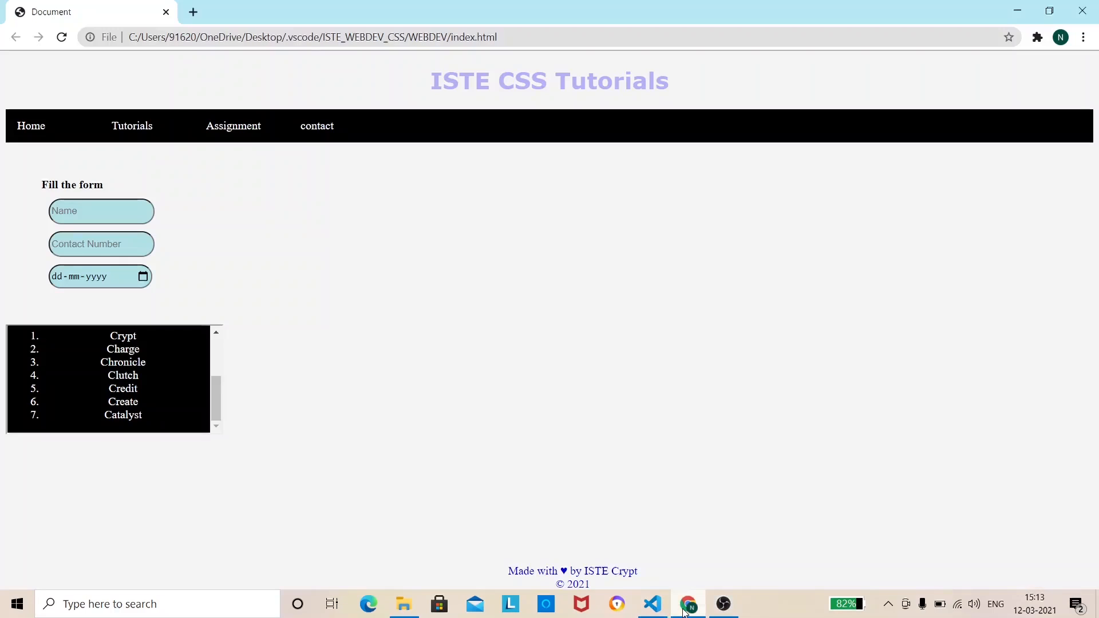
Bring up index.html in VS Code and select a word of the page heading.
left_click(652, 604)
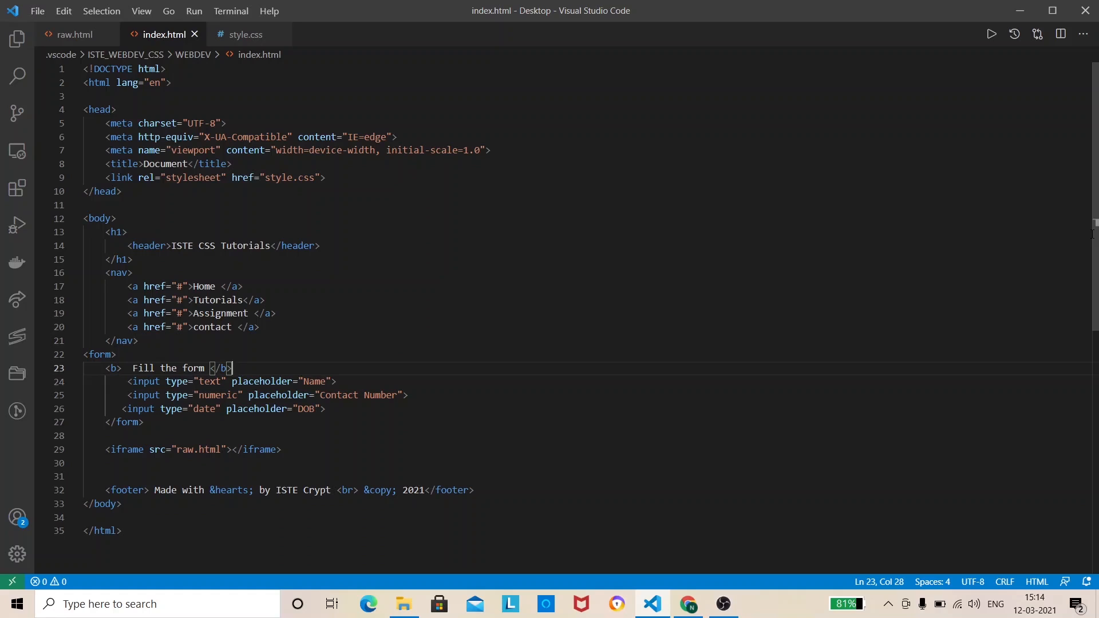
mouse_move(948, 276)
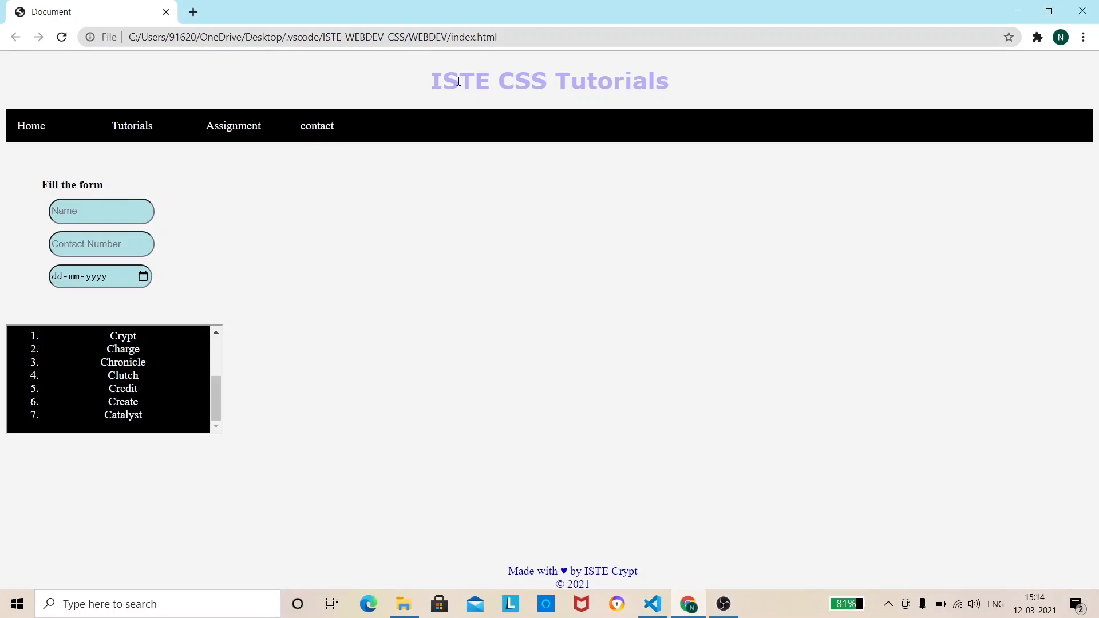
double_click(460, 80)
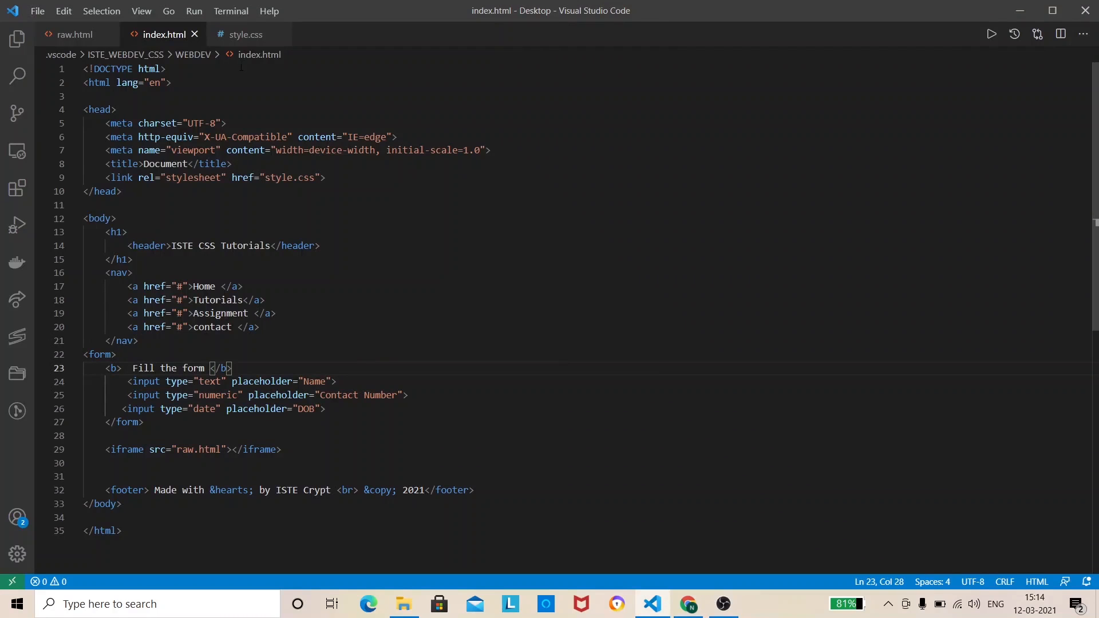
In style.css set the header rule's opacity to 0 and save.
left_click(245, 33)
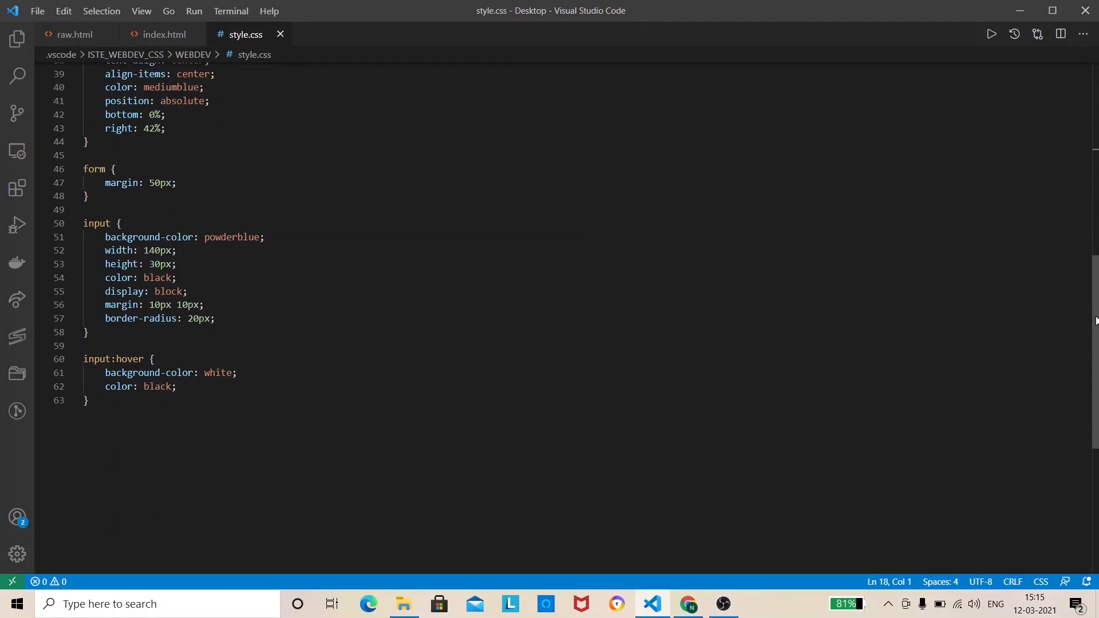
mouse_move(1093, 296)
type("opacity: 0;")
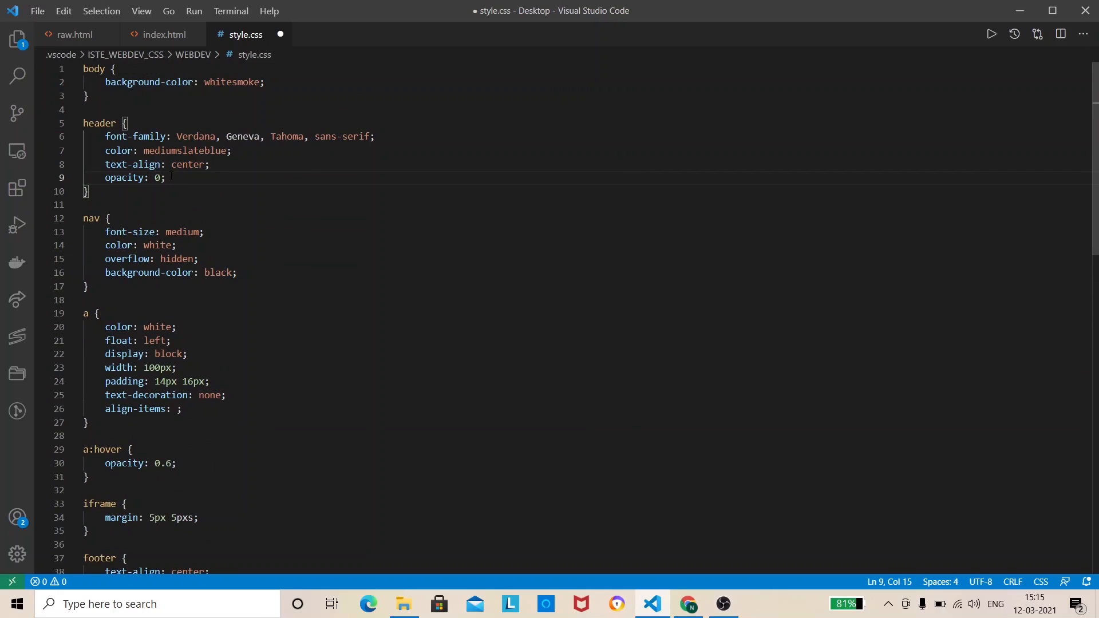
key("ctrl+s")
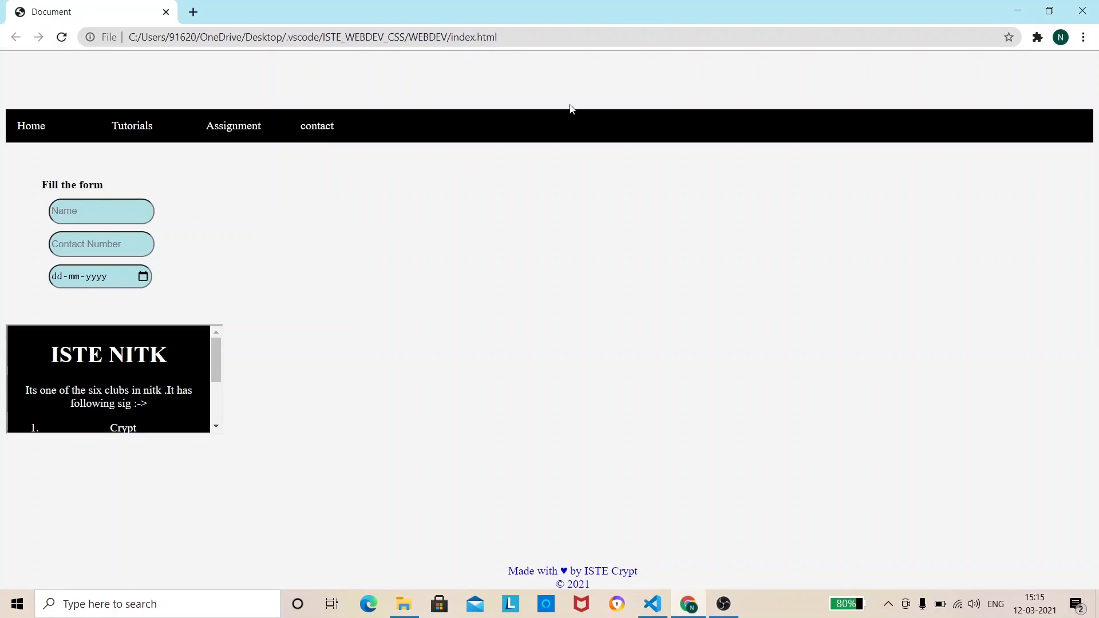
mouse_move(580, 82)
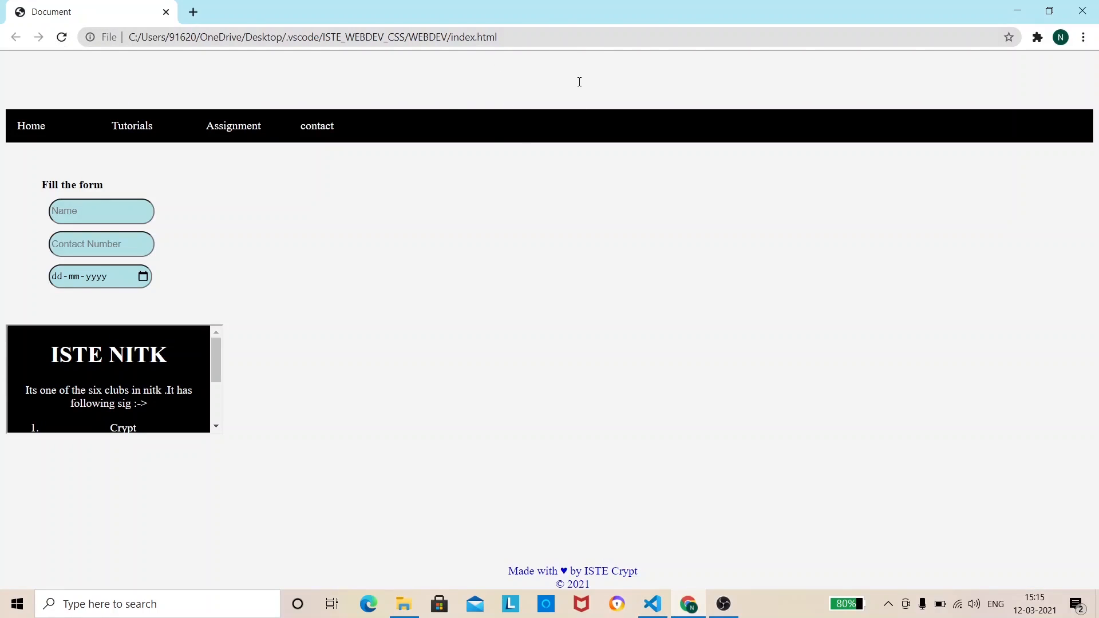
mouse_move(444, 67)
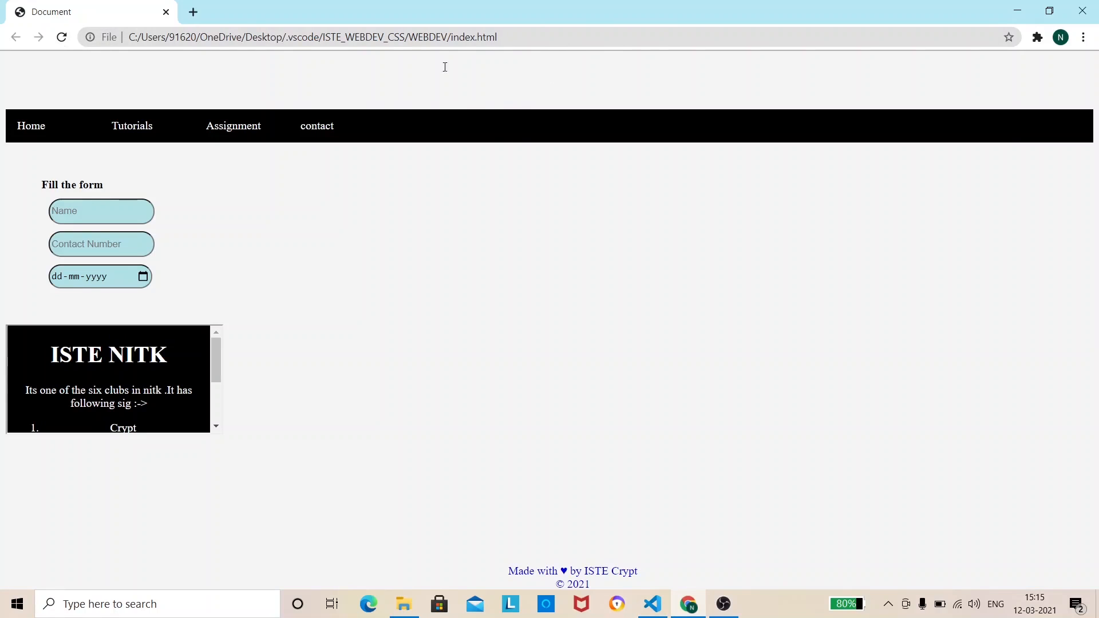
mouse_move(465, 73)
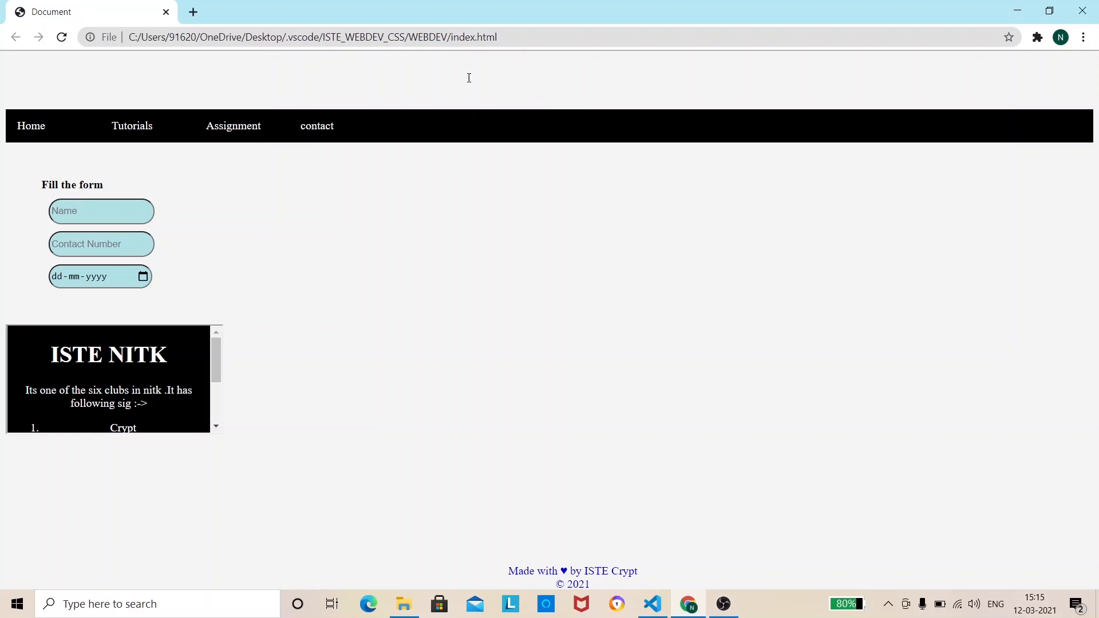
mouse_move(507, 87)
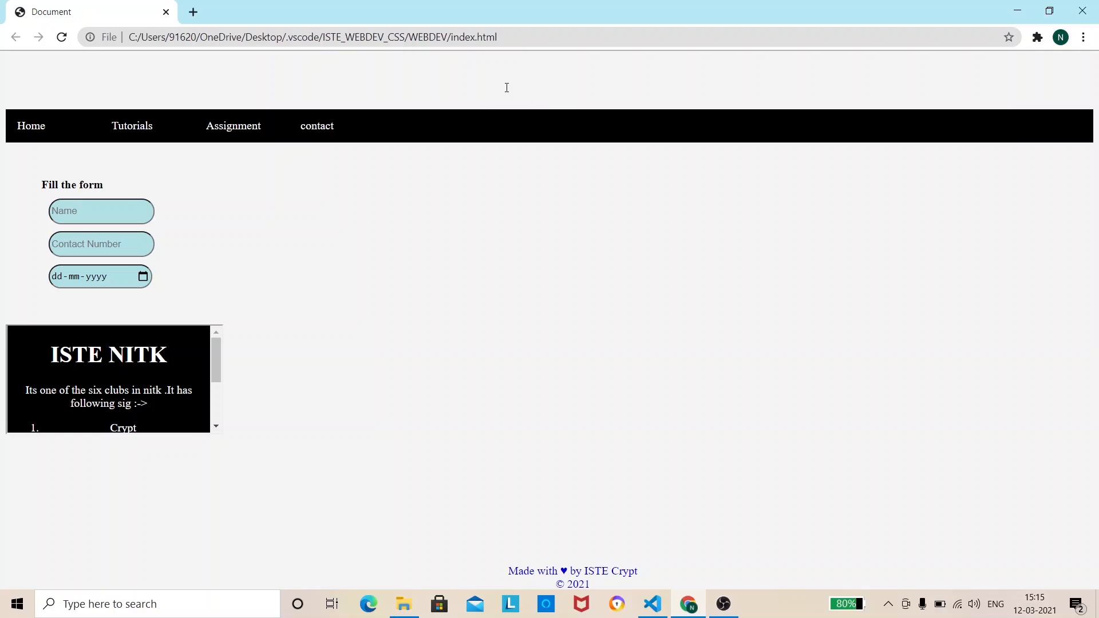
Reload the page in Chrome so the heading shows again, briefly selecting part of its text.
left_click(651, 604)
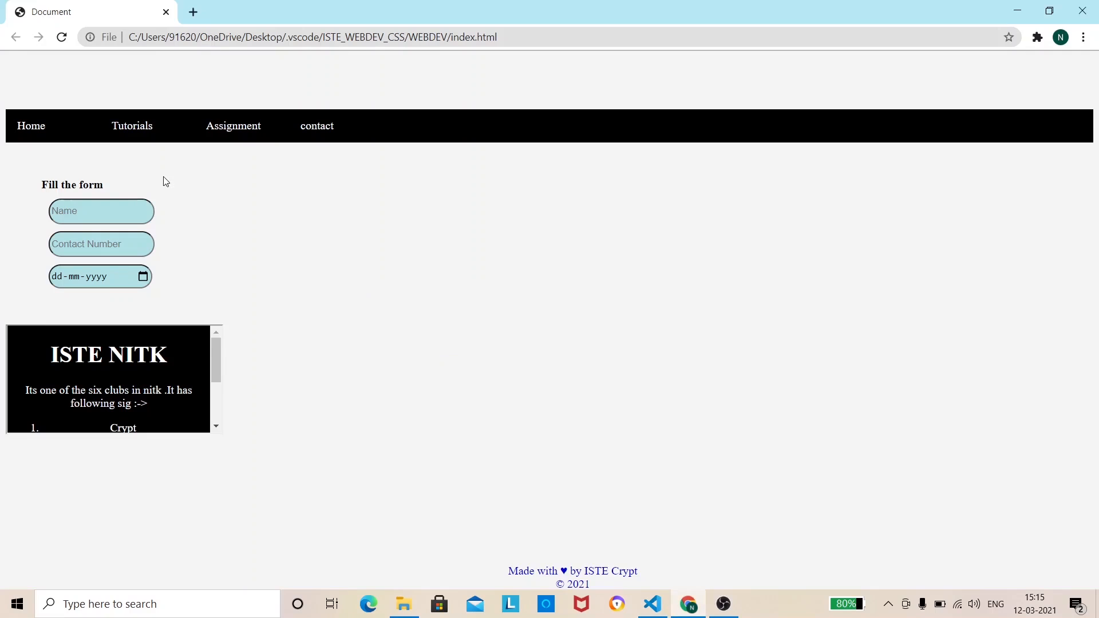
left_click(61, 37)
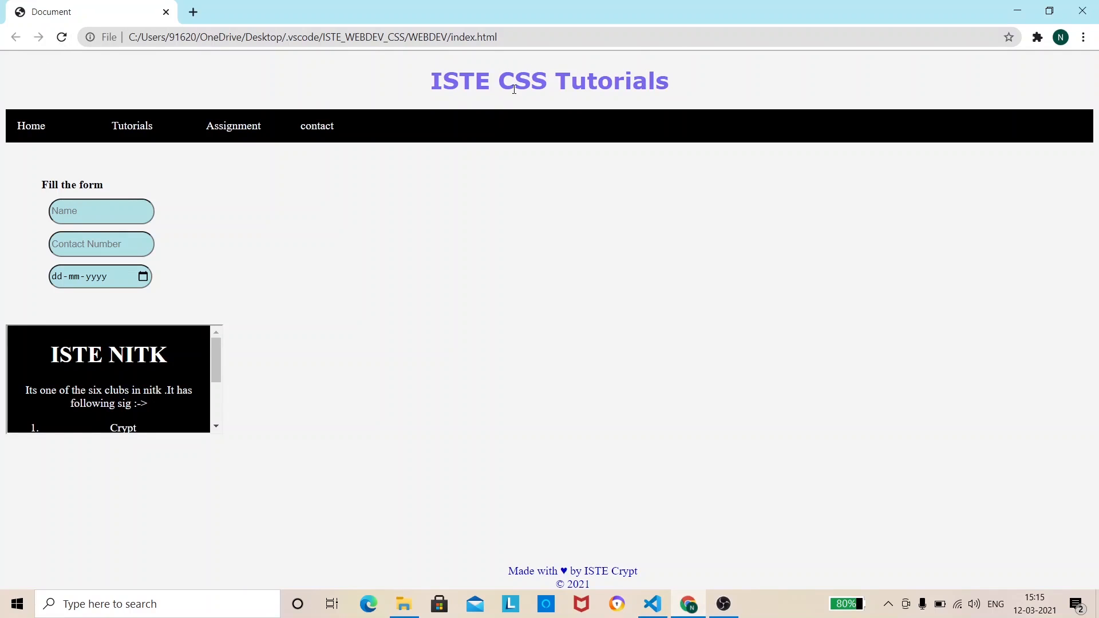
mouse_move(514, 91)
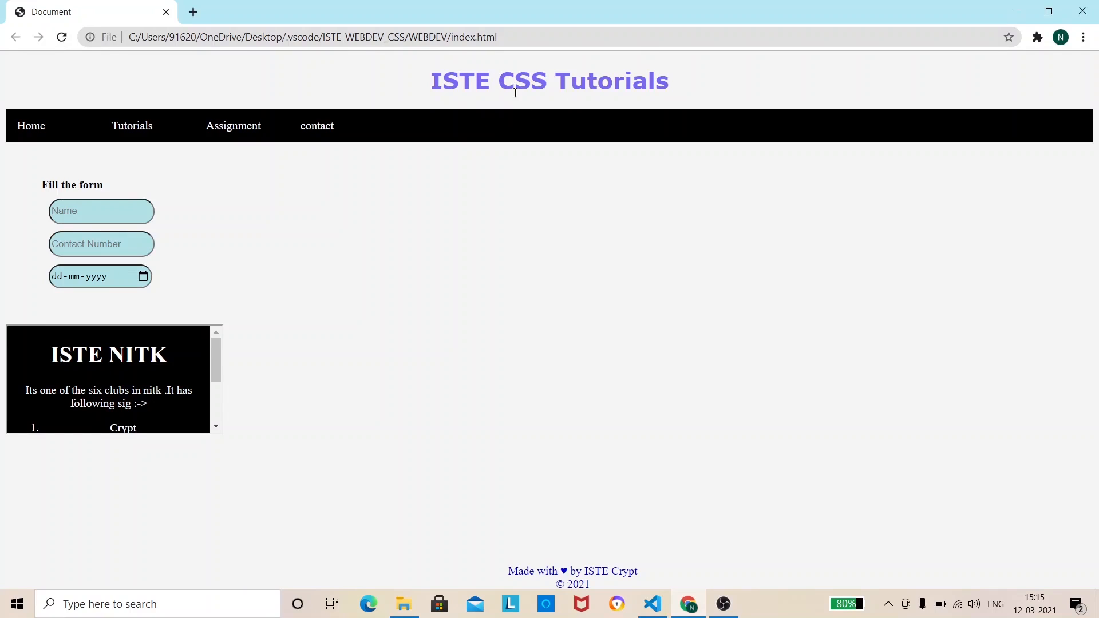
left_click_drag(442, 80, 554, 80)
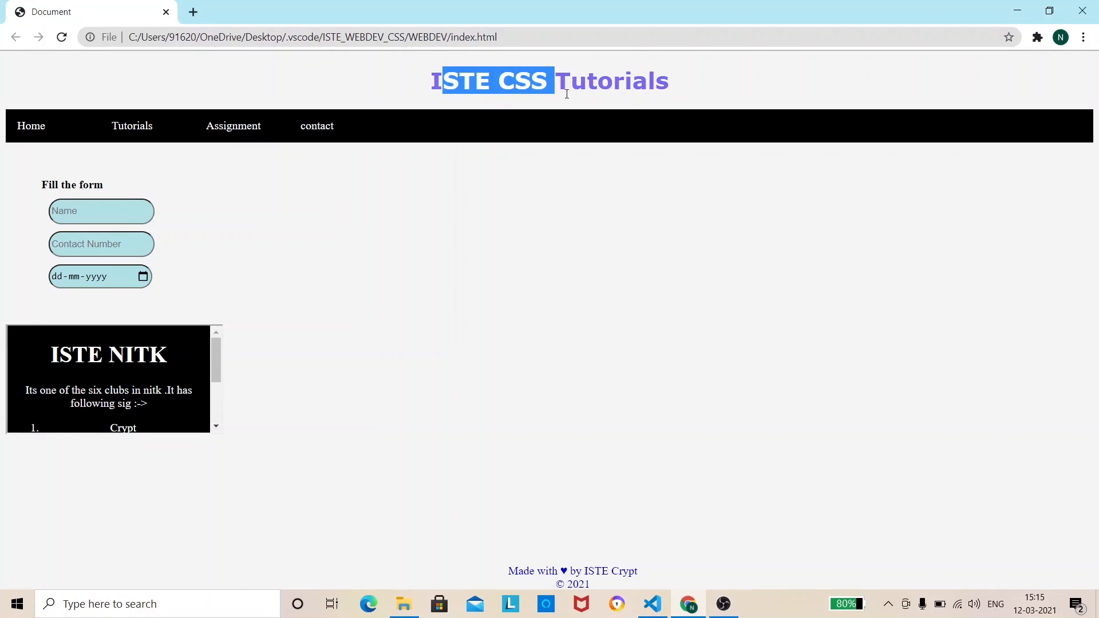
left_click(720, 95)
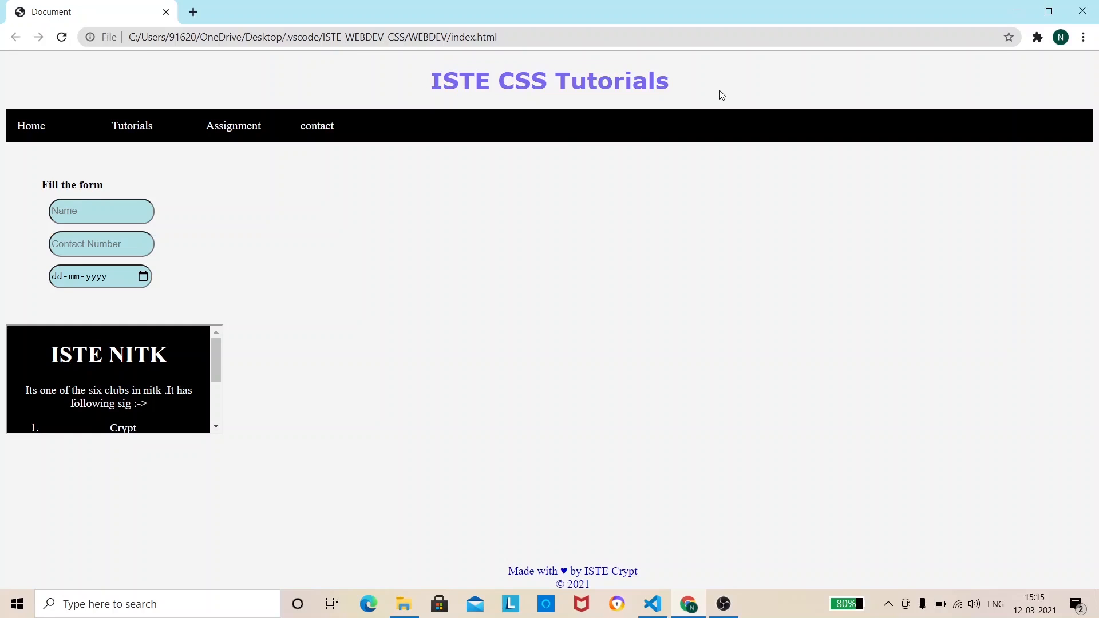
mouse_move(626, 90)
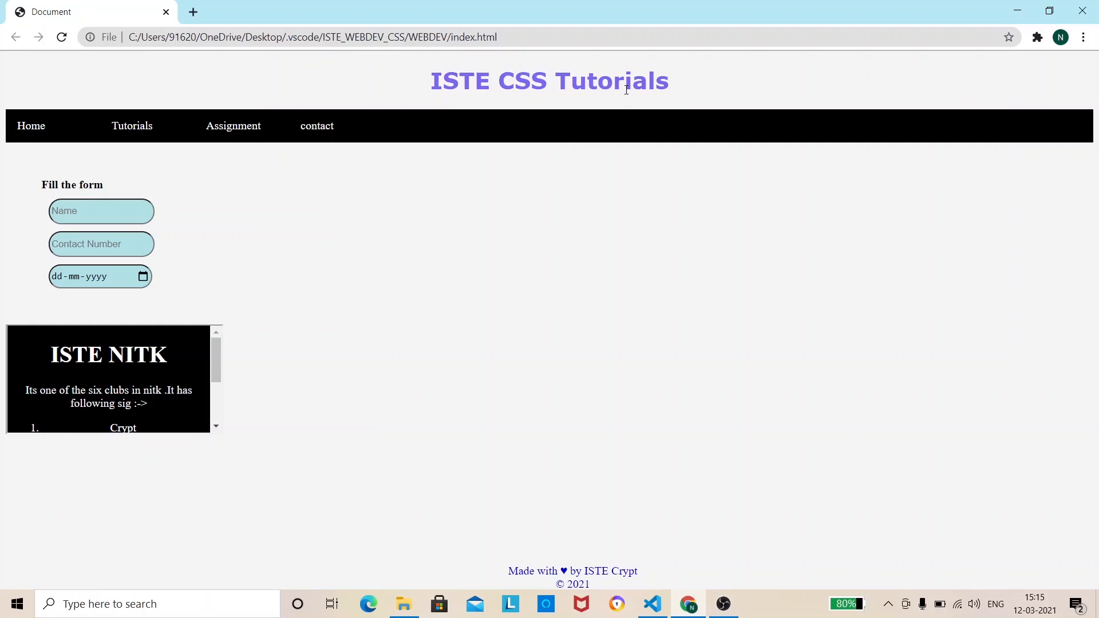
mouse_move(599, 100)
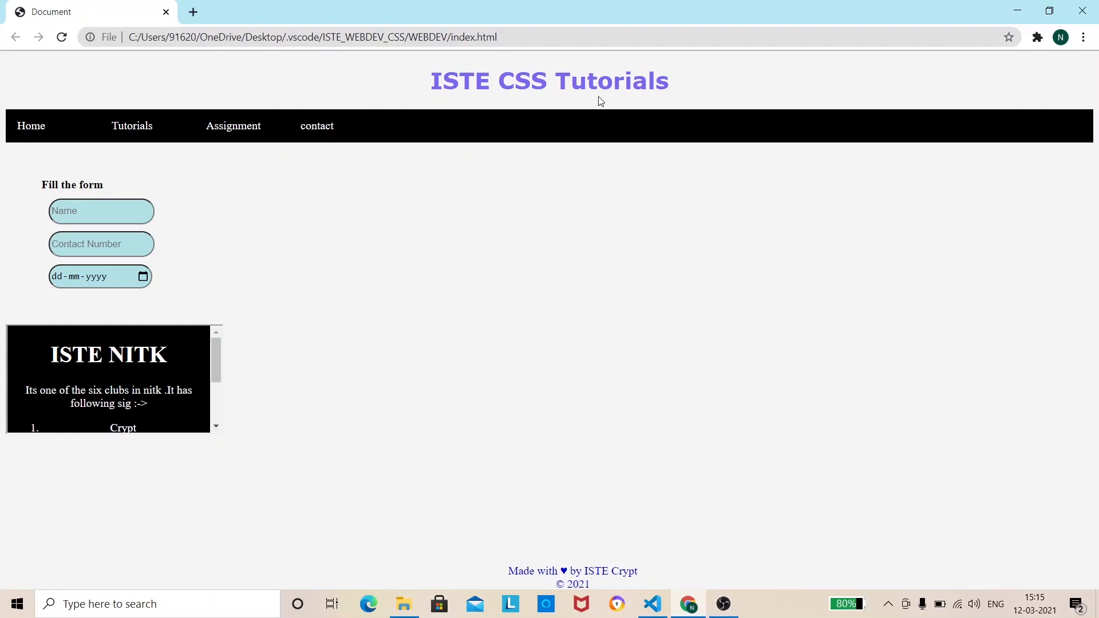
mouse_move(674, 187)
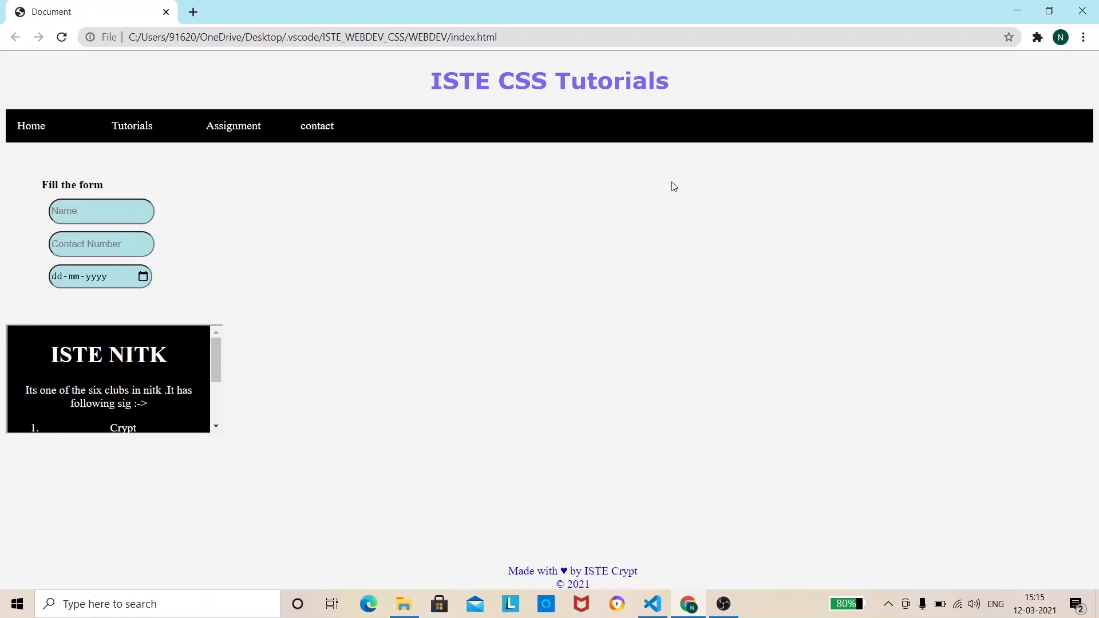
Add 'align-items: center;' to the footer rule in style.css.
left_click(652, 603)
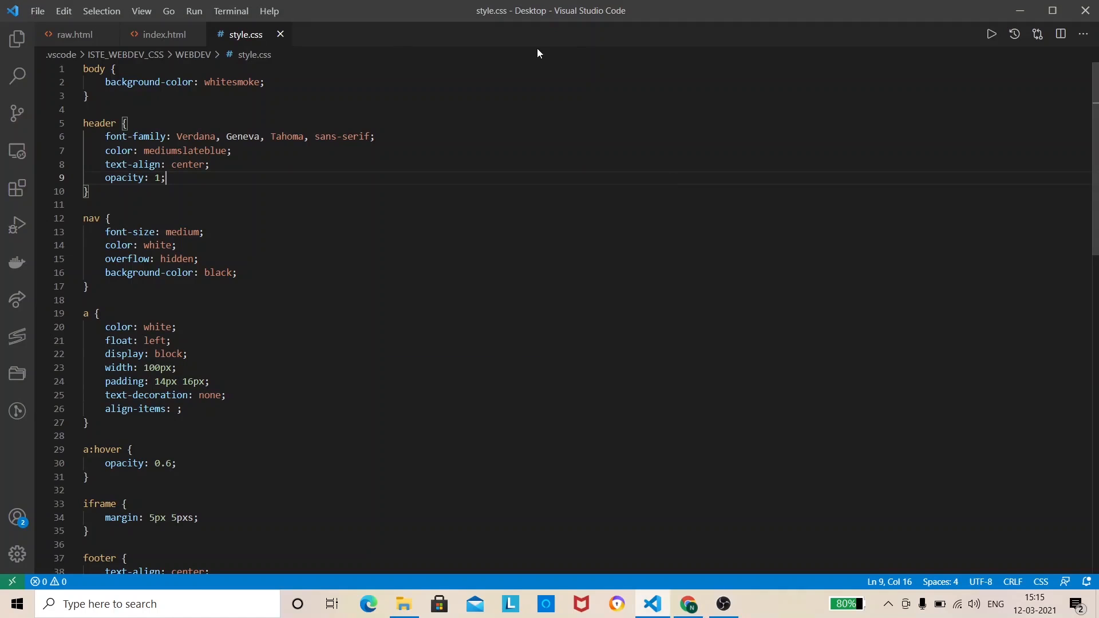
mouse_move(160, 34)
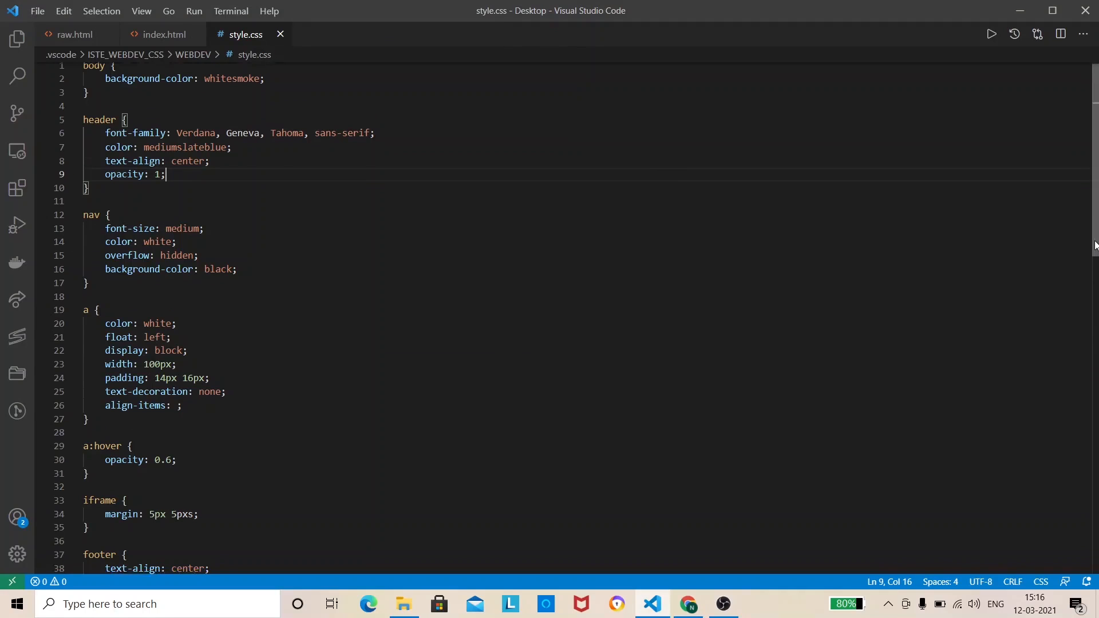
scroll("down", 3)
type("align-items: ;")
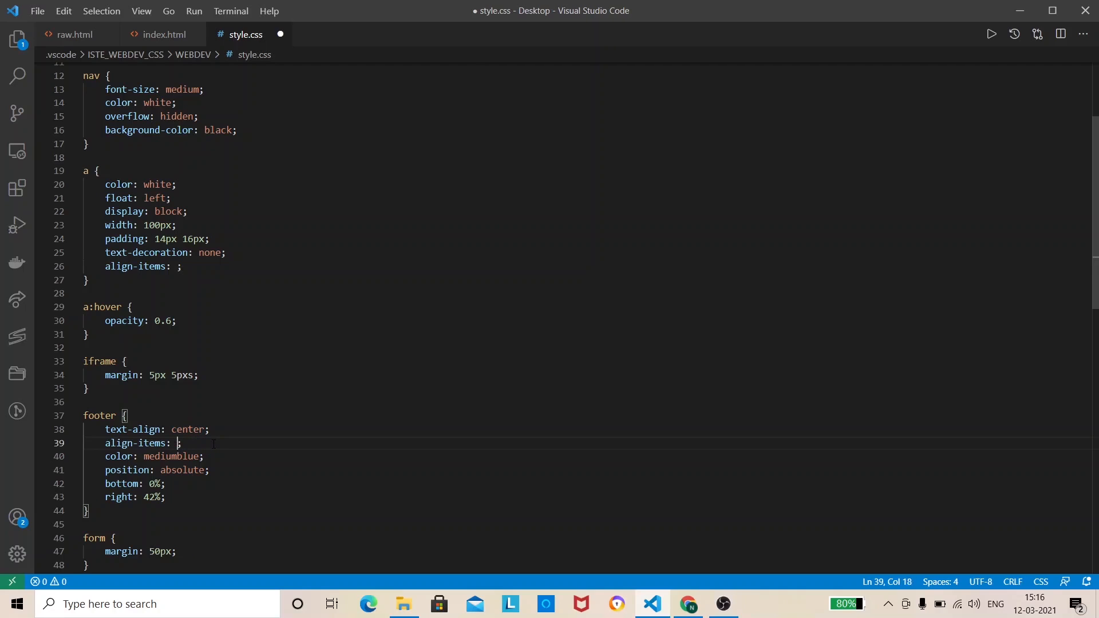
key("Backspace")
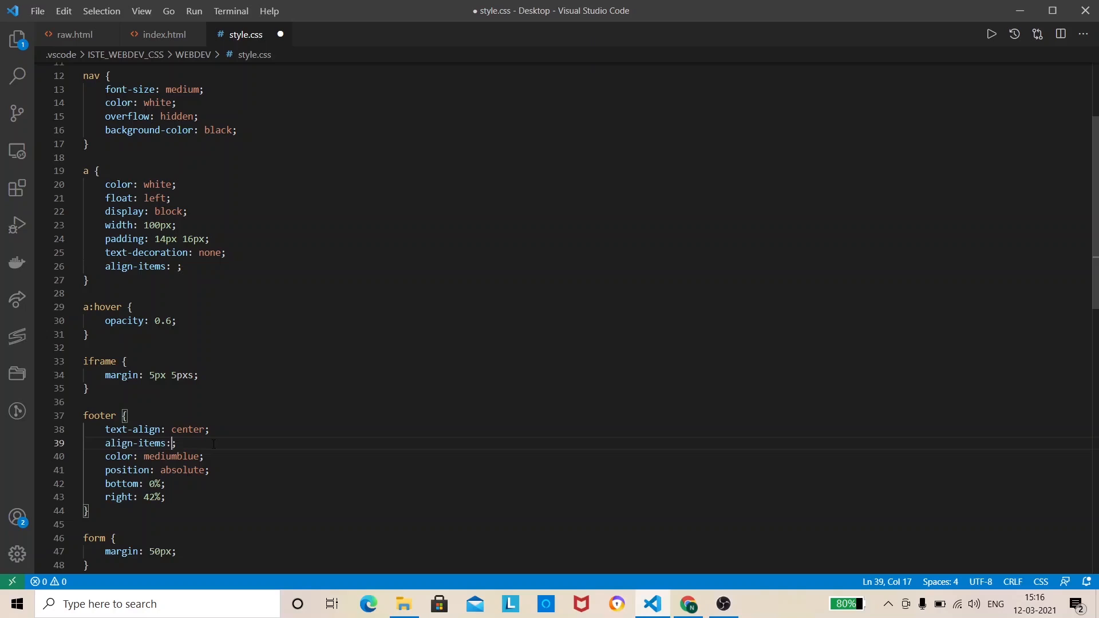
key("Backspace")
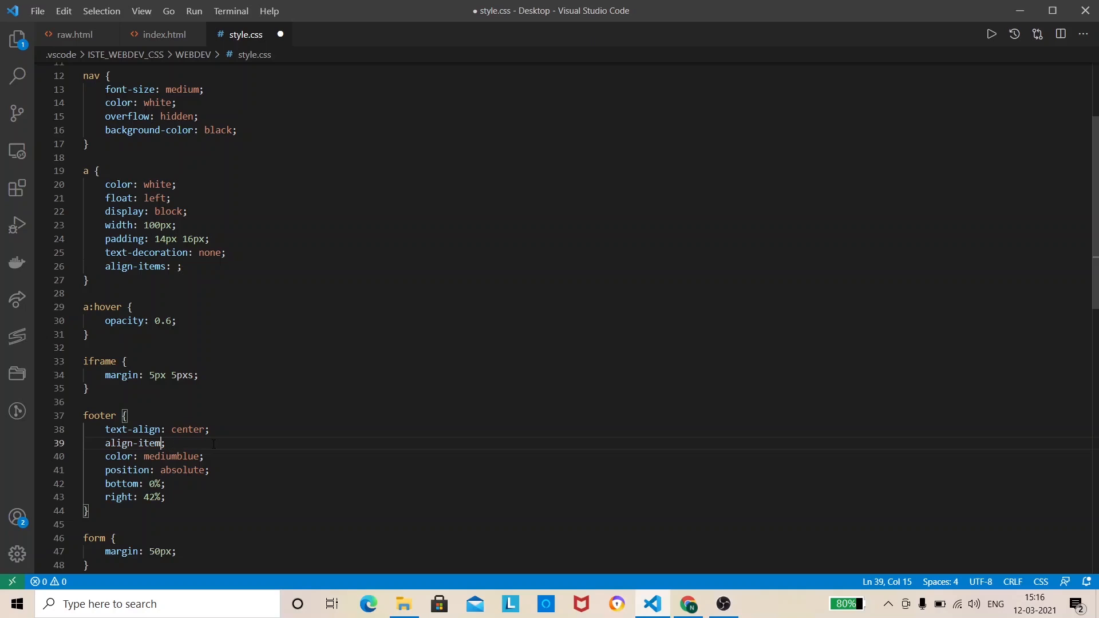
type("s:")
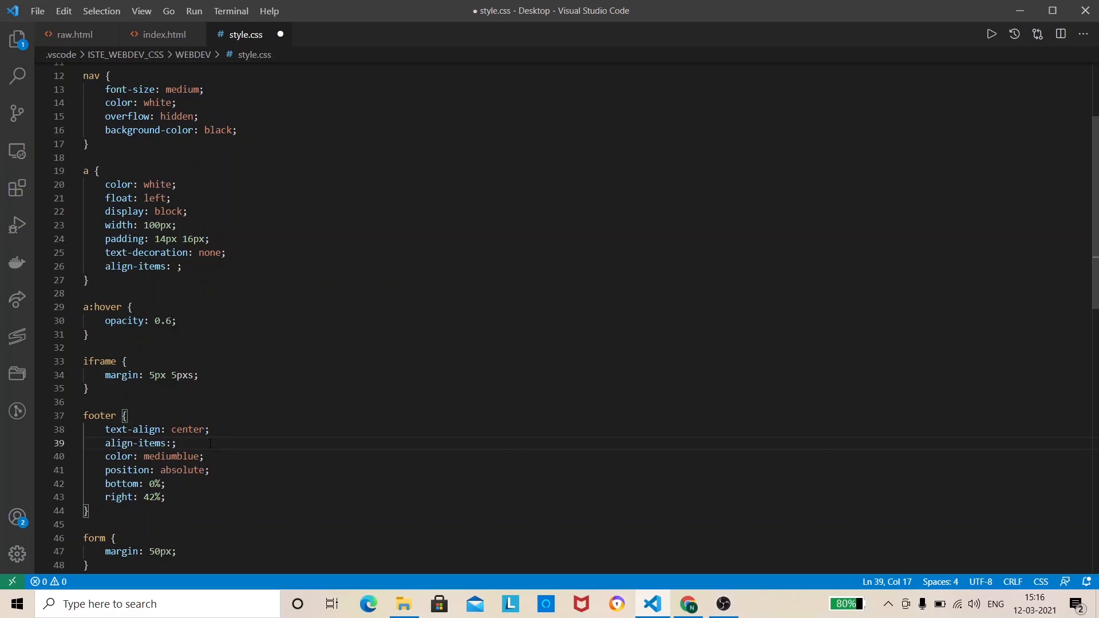
type("cen")
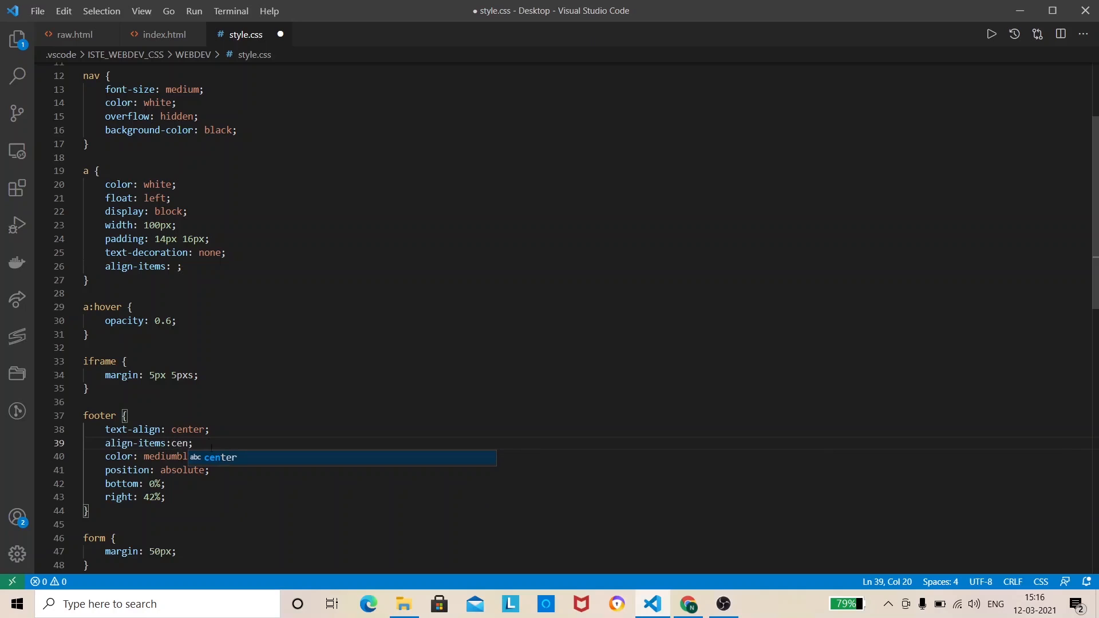
key("Tab")
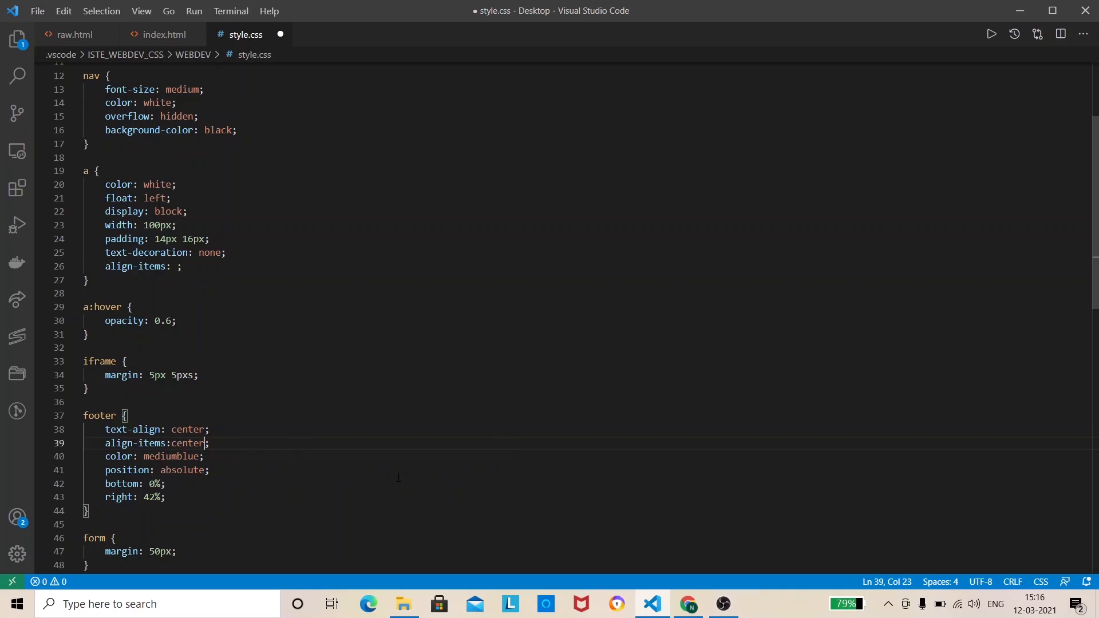
mouse_move(795, 426)
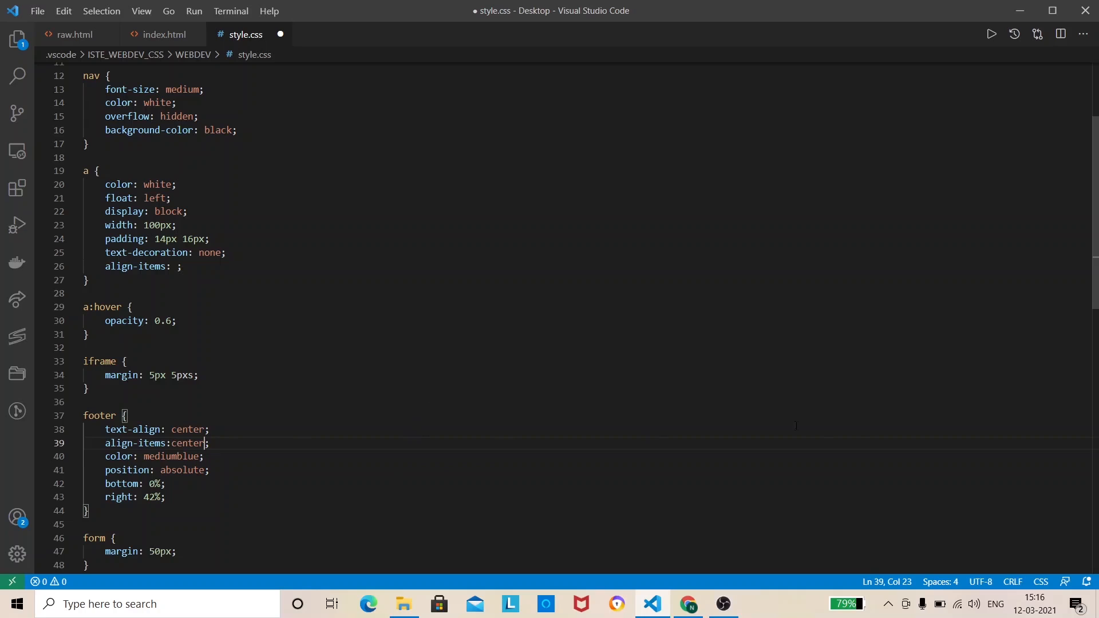
mouse_move(1092, 281)
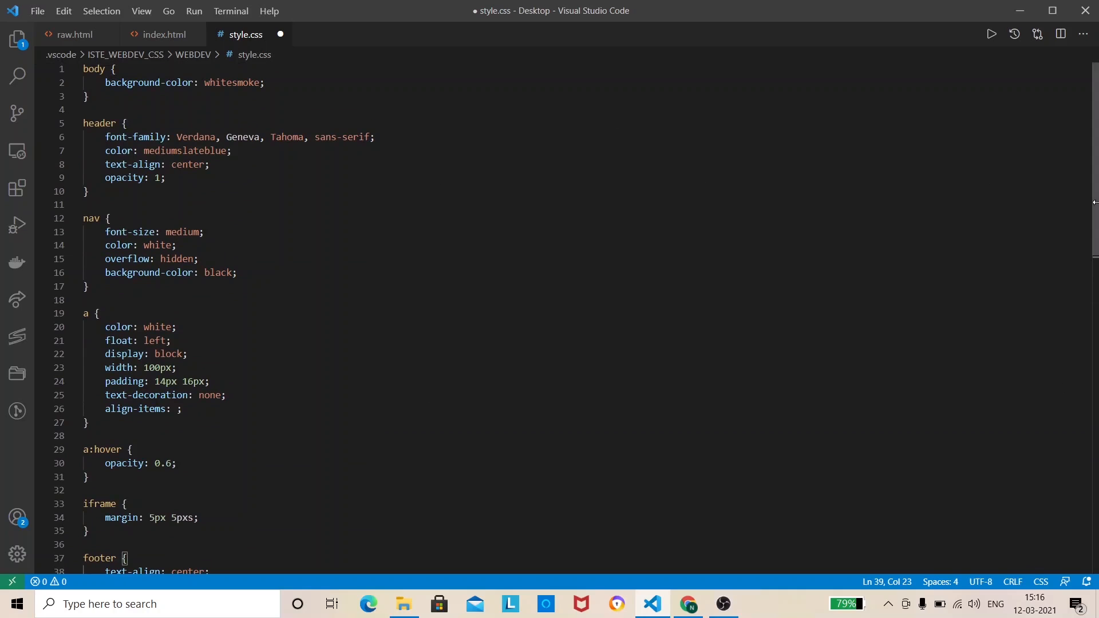
Start an align-items declaration in the nav rule, left without a value.
left_click(177, 245)
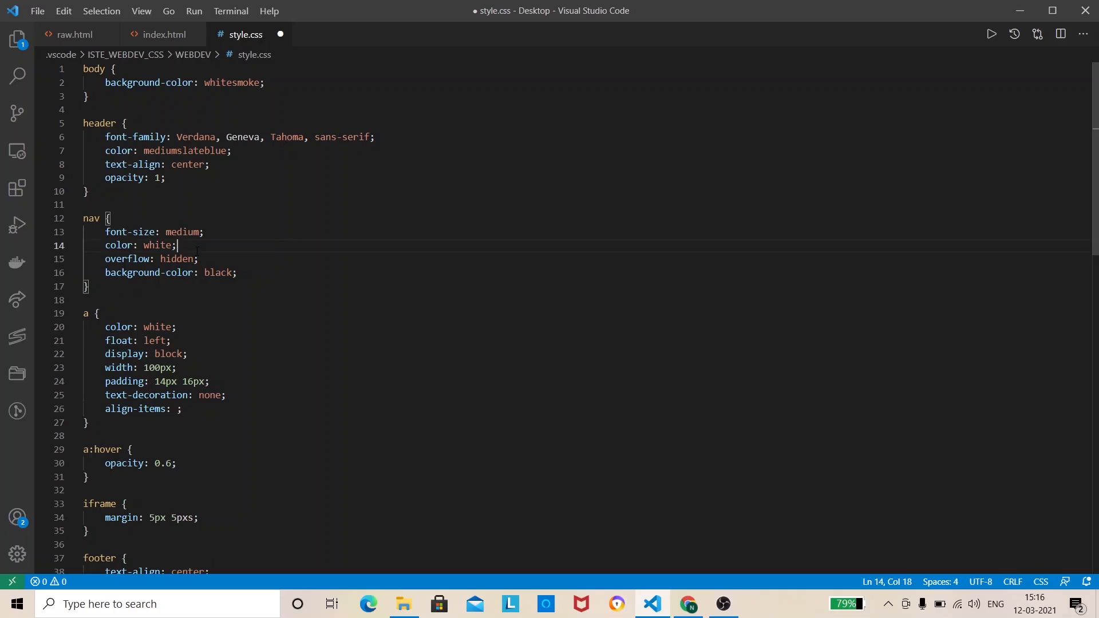
type("alo")
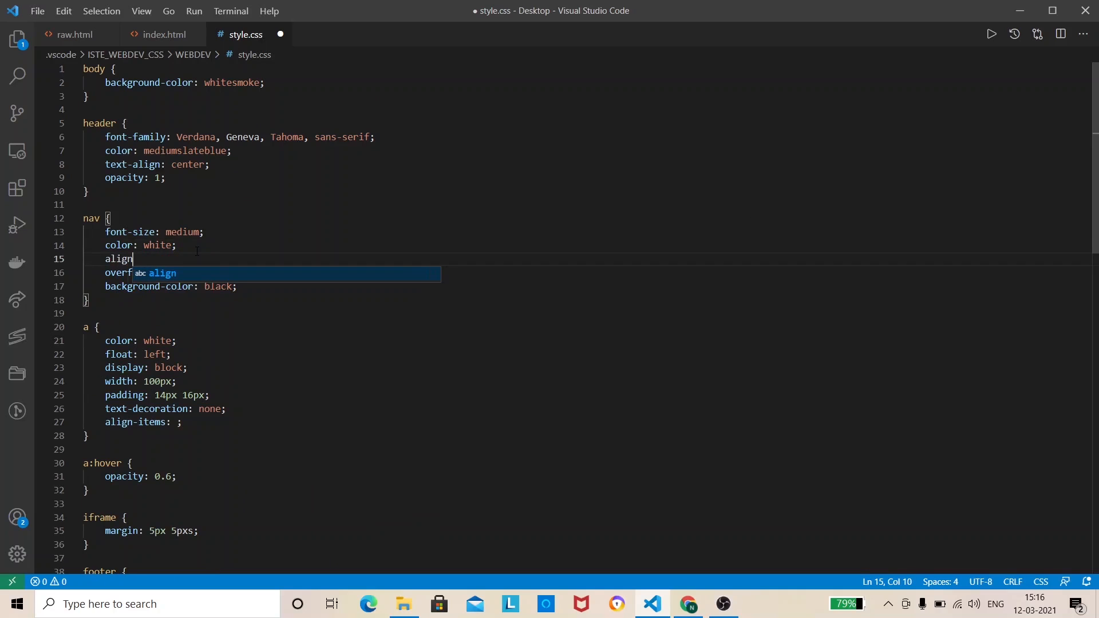
type("-")
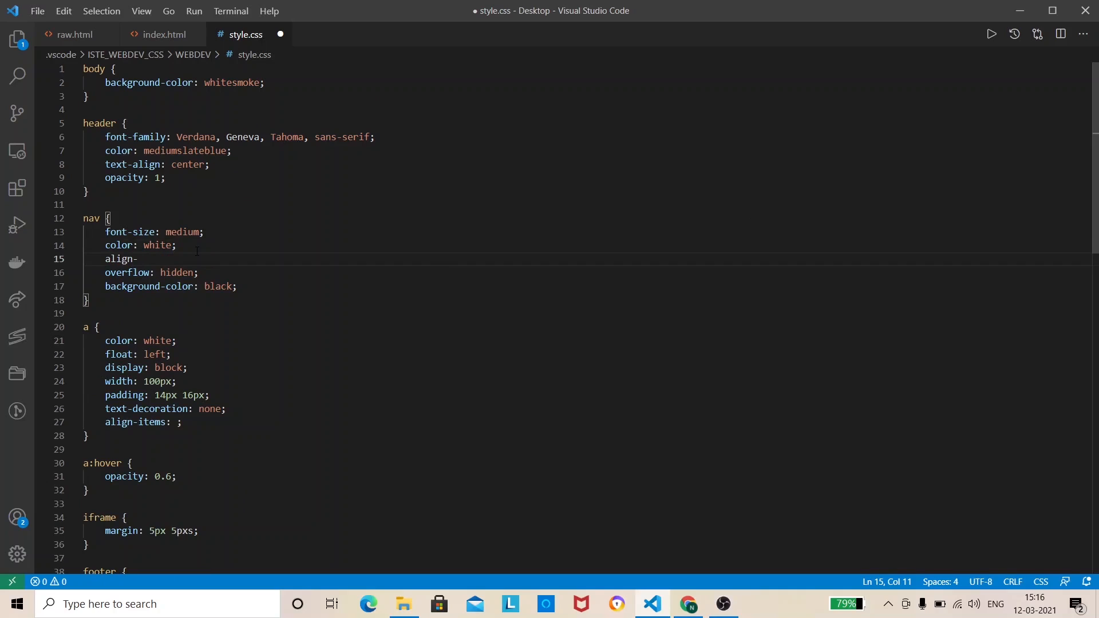
type("it")
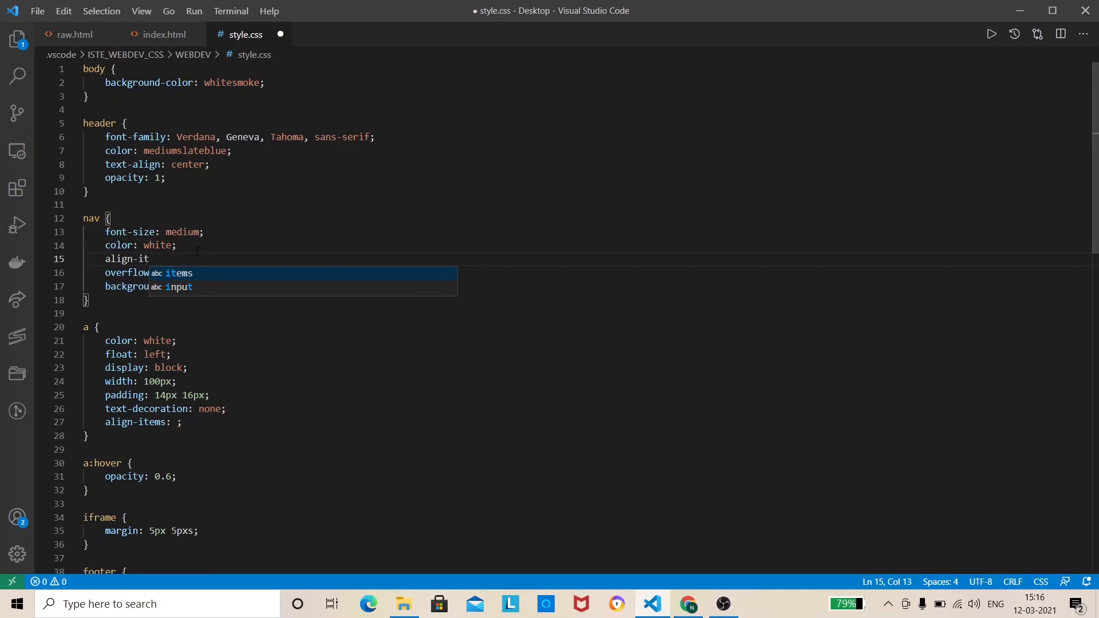
mouse_move(274, 292)
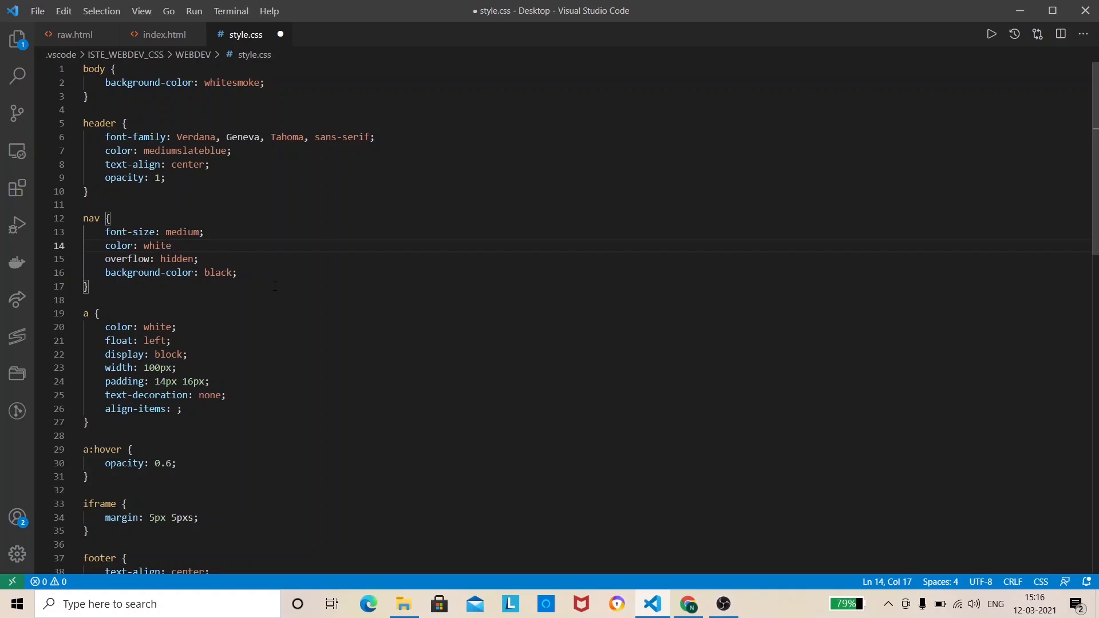
type(";")
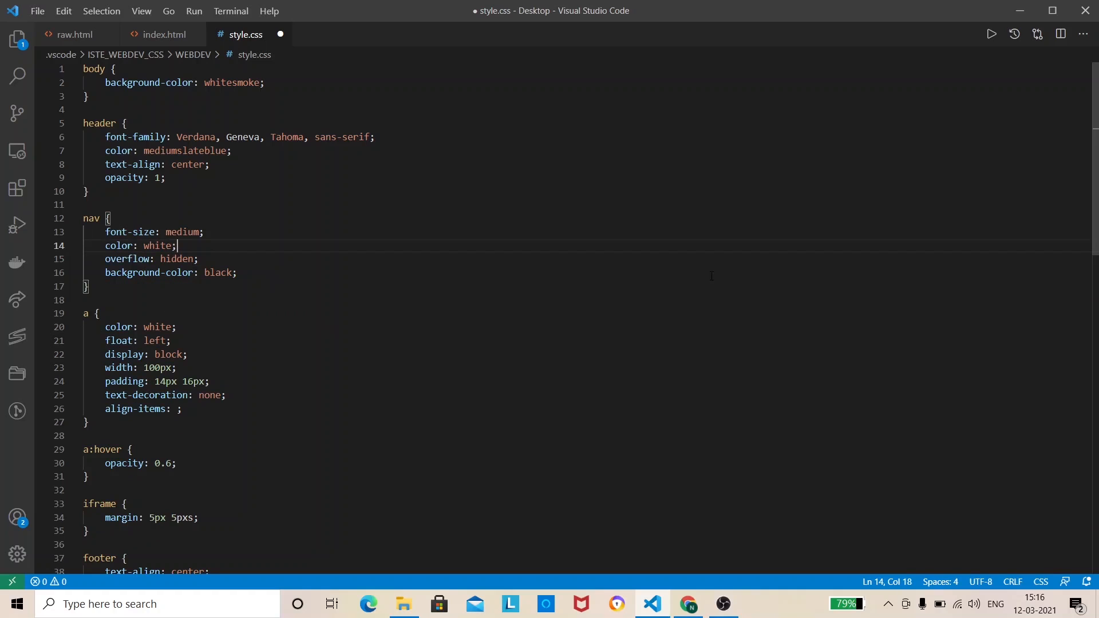
mouse_move(656, 557)
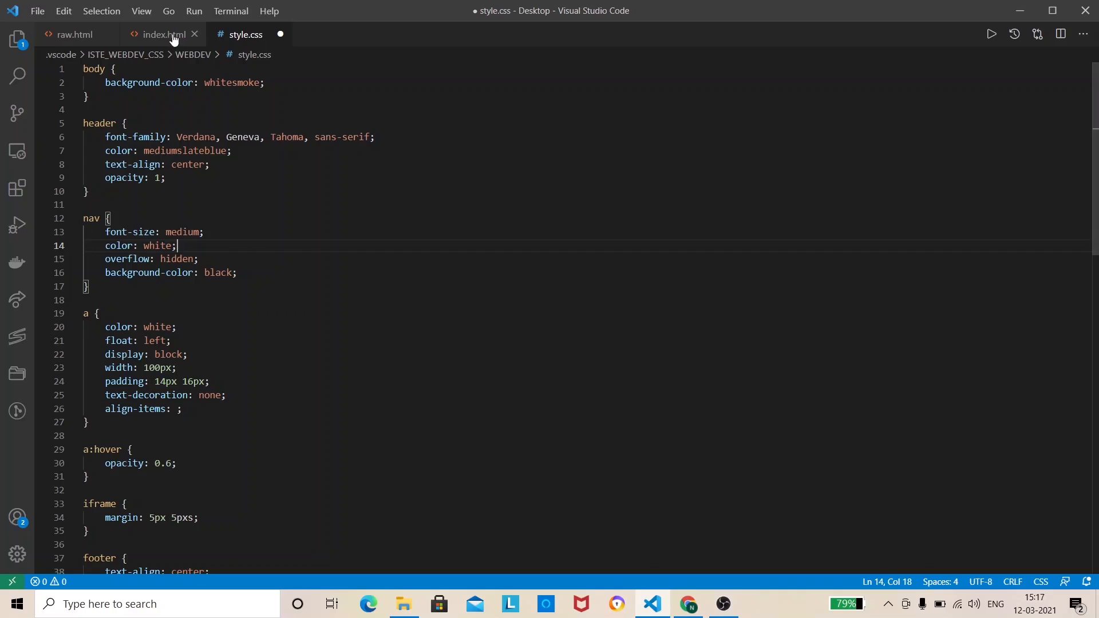
View the rendered page in Chrome and follow a nav link, then return to the editor.
left_click(158, 35)
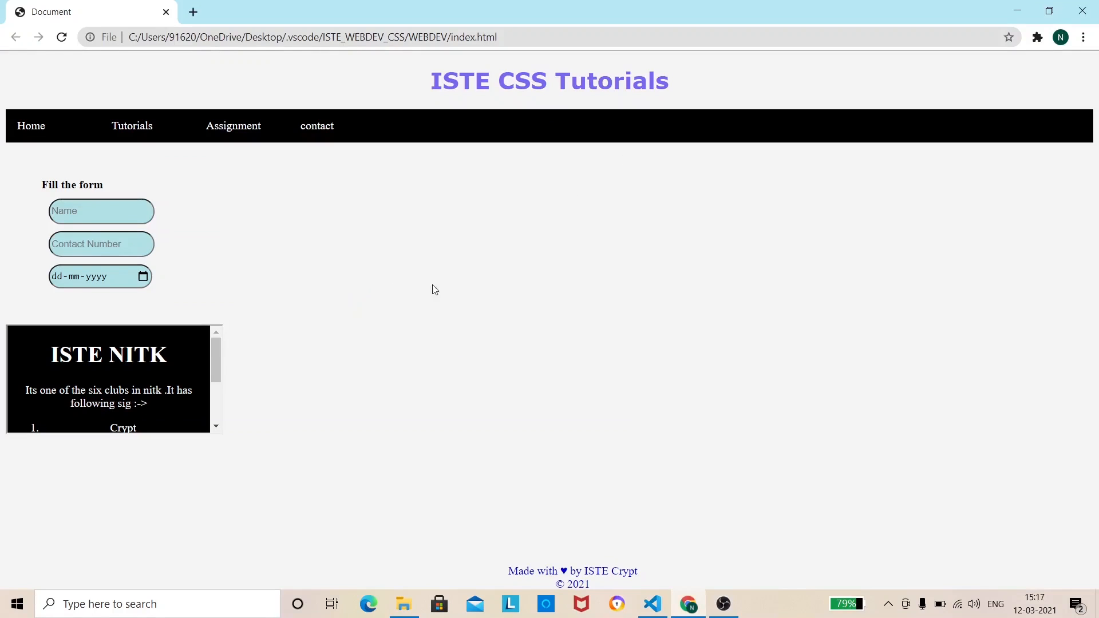
mouse_move(522, 191)
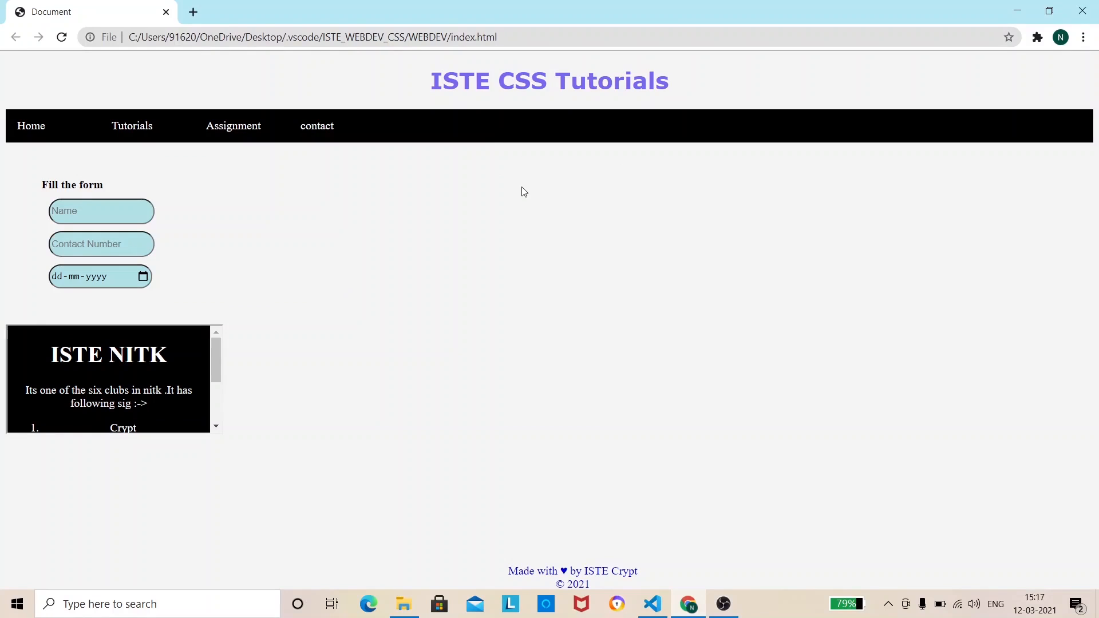
mouse_move(514, 97)
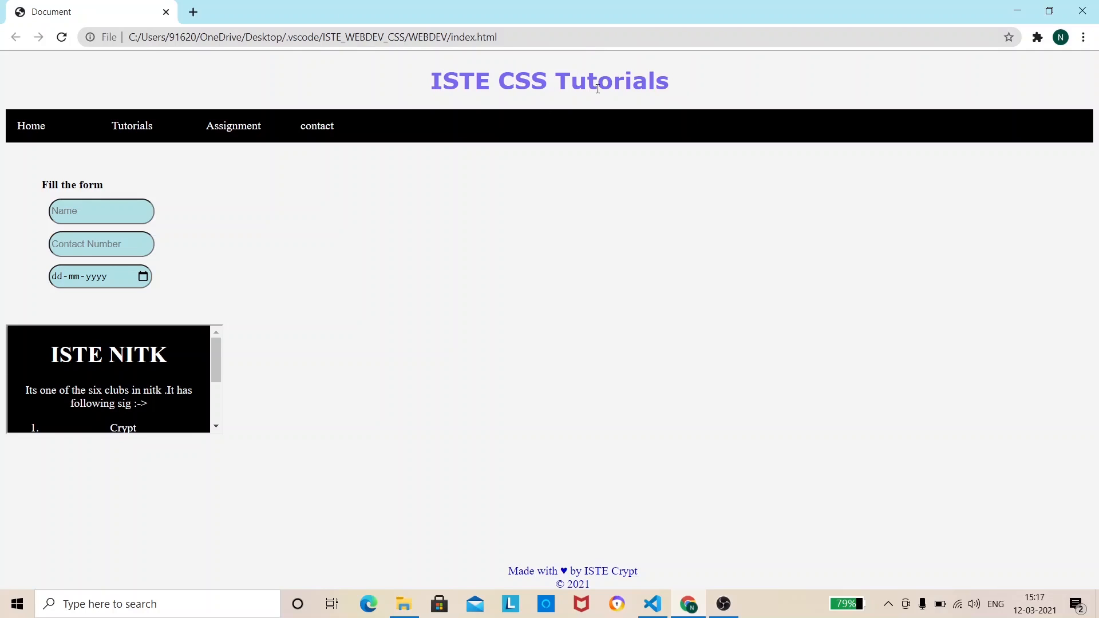
mouse_move(571, 102)
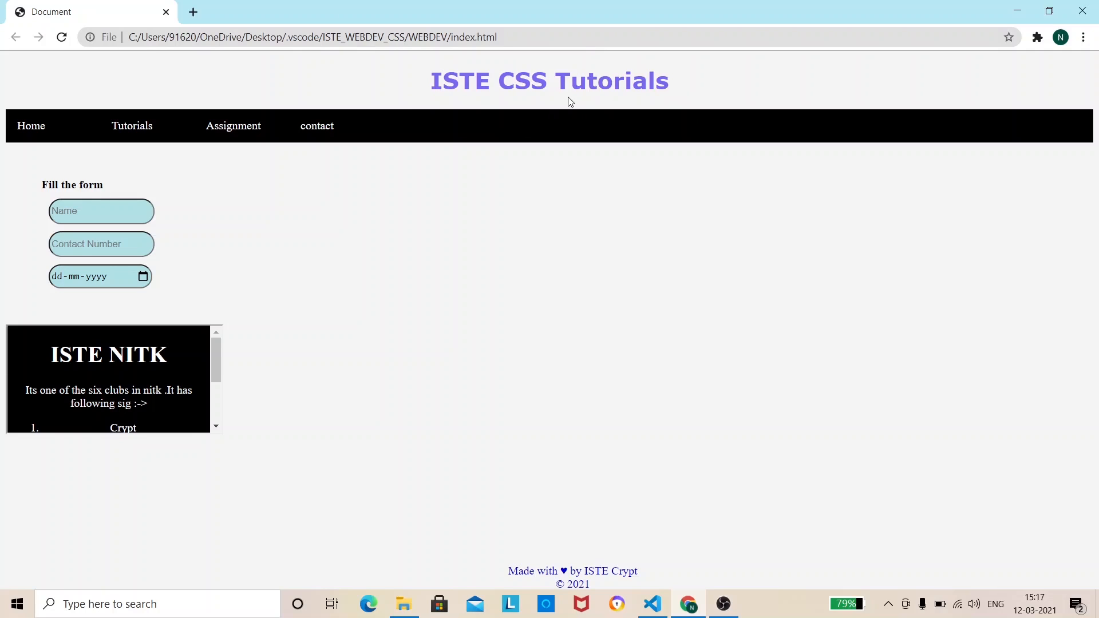
mouse_move(536, 62)
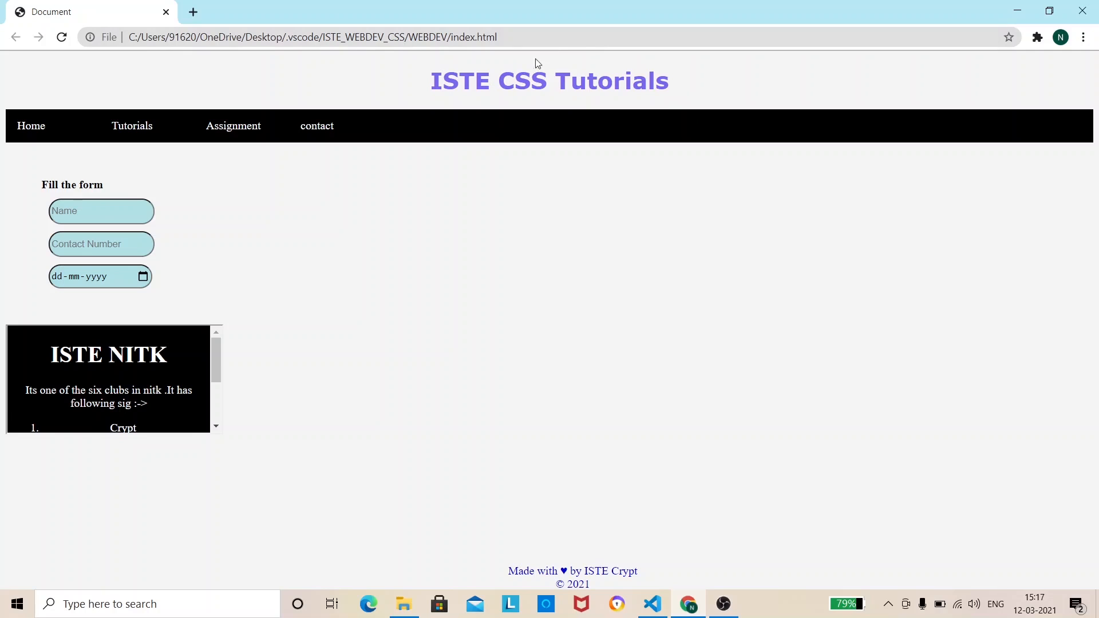
mouse_move(491, 104)
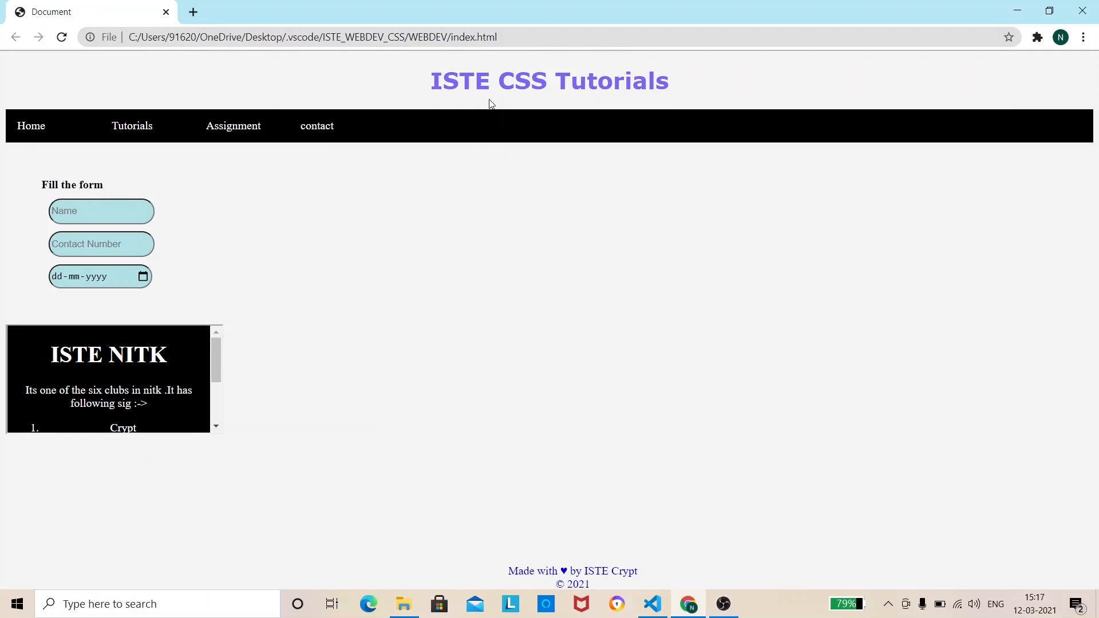
mouse_move(558, 69)
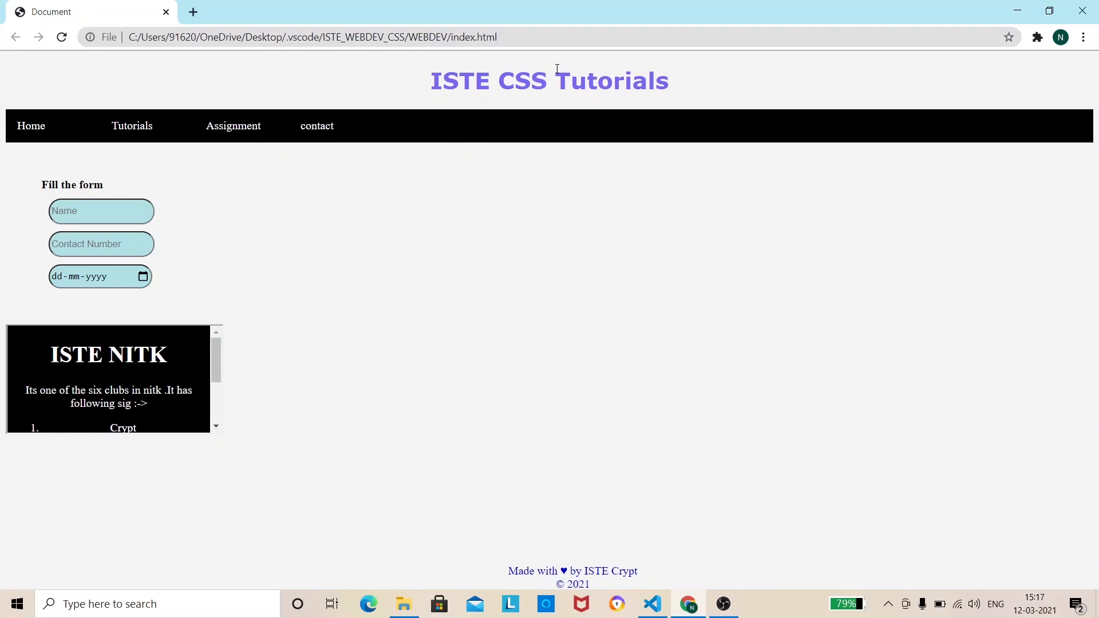
mouse_move(31, 126)
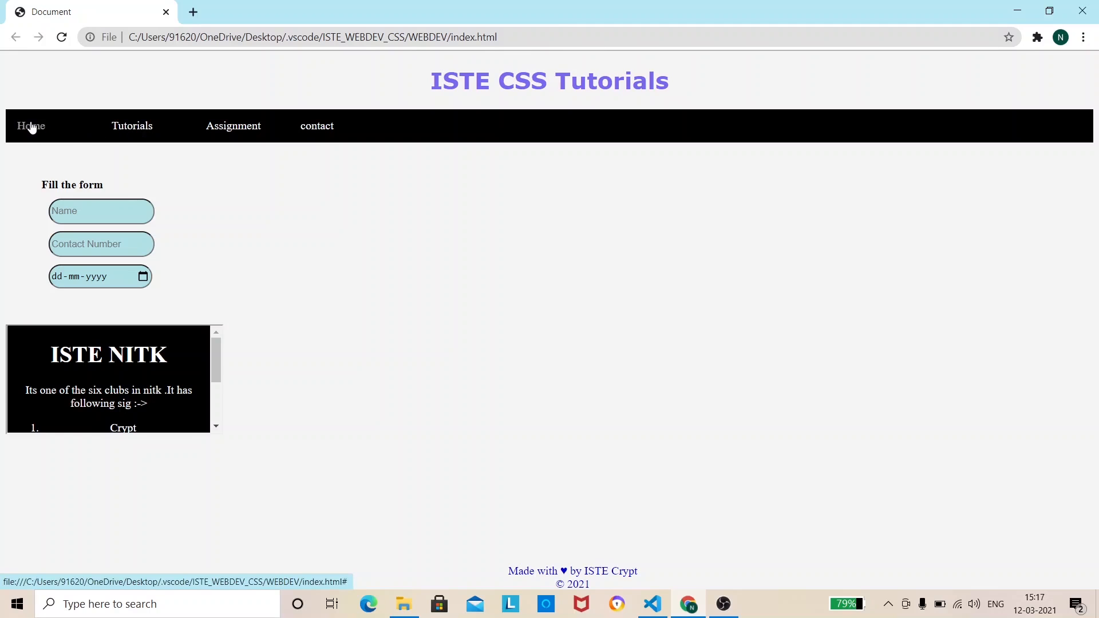
mouse_move(499, 139)
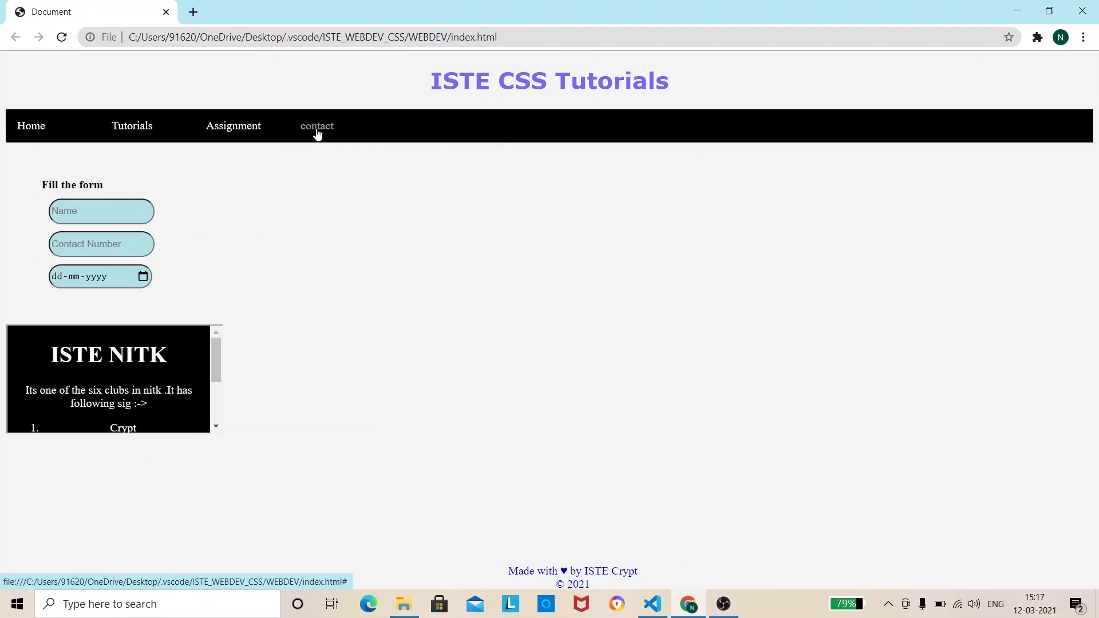
mouse_move(180, 130)
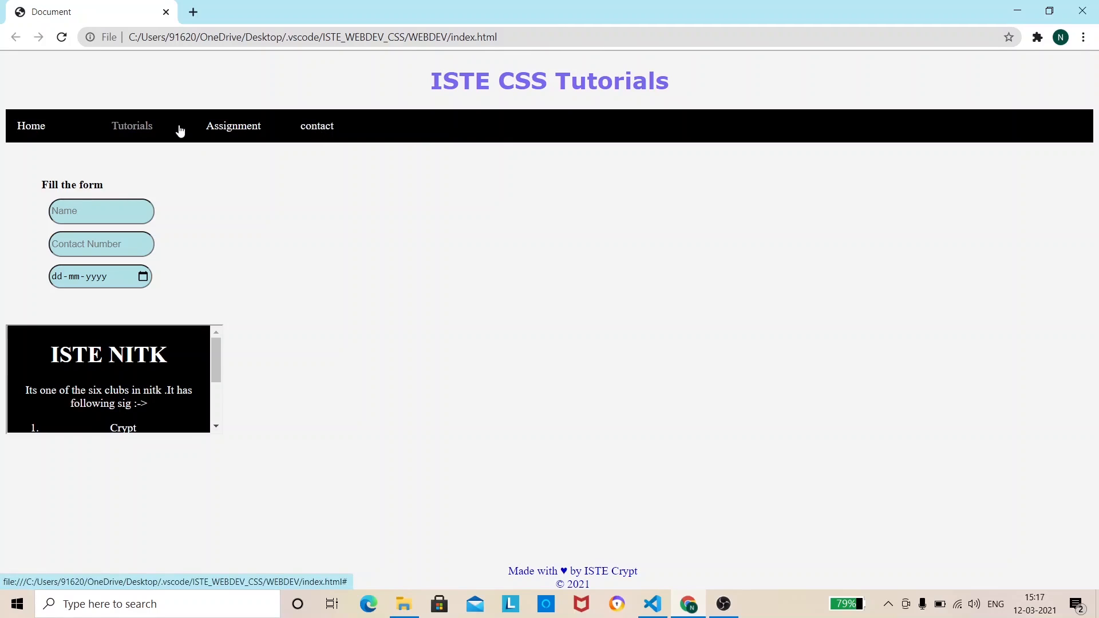
mouse_move(31, 126)
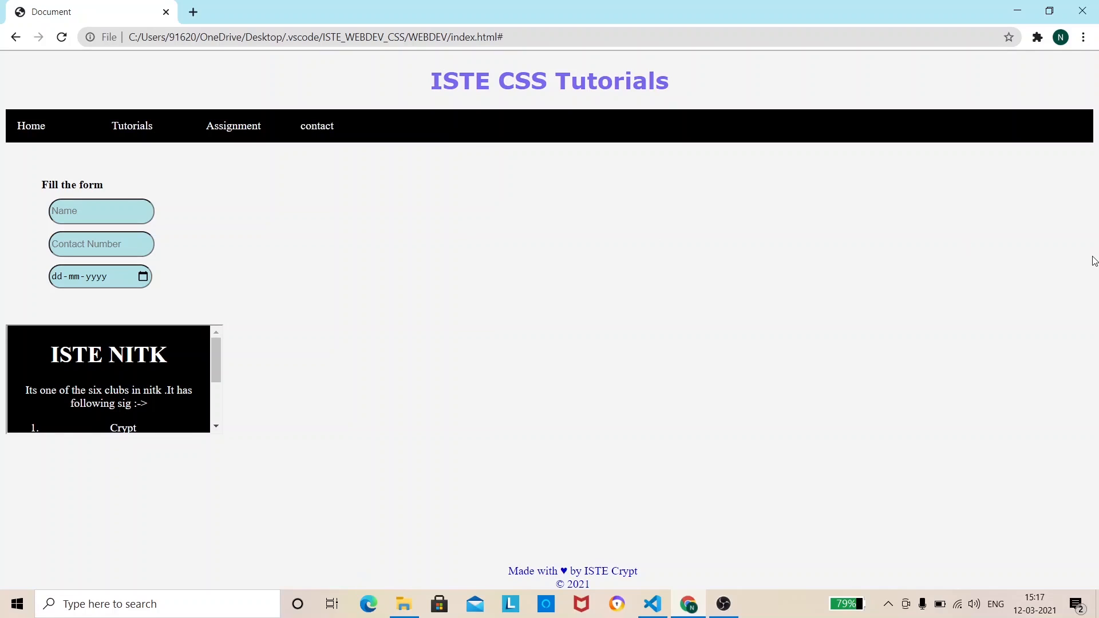
mouse_move(863, 376)
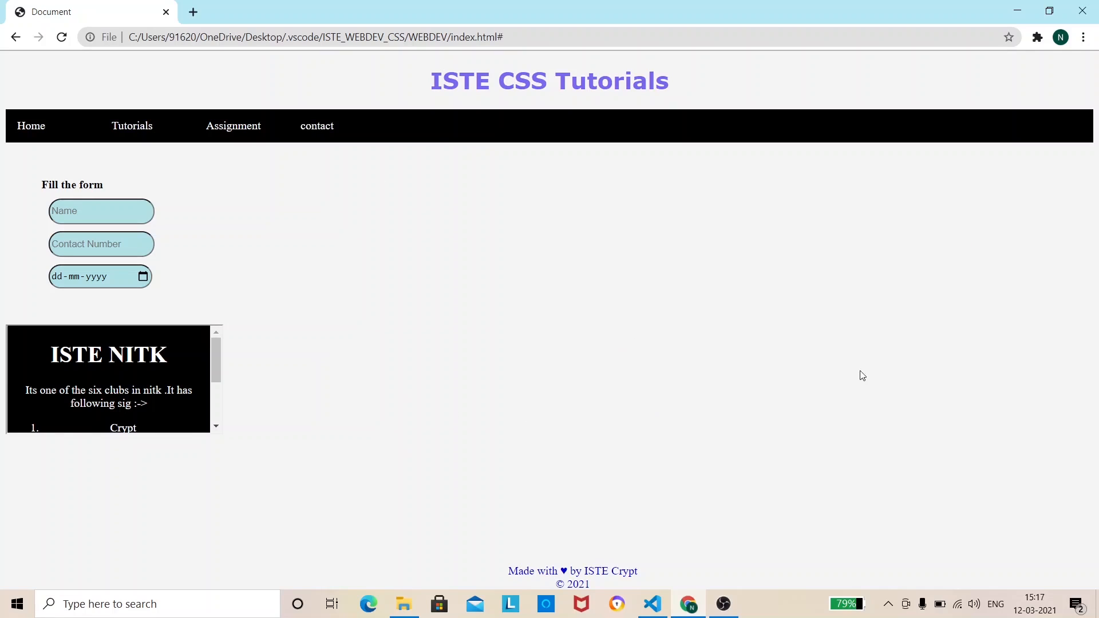
mouse_move(623, 544)
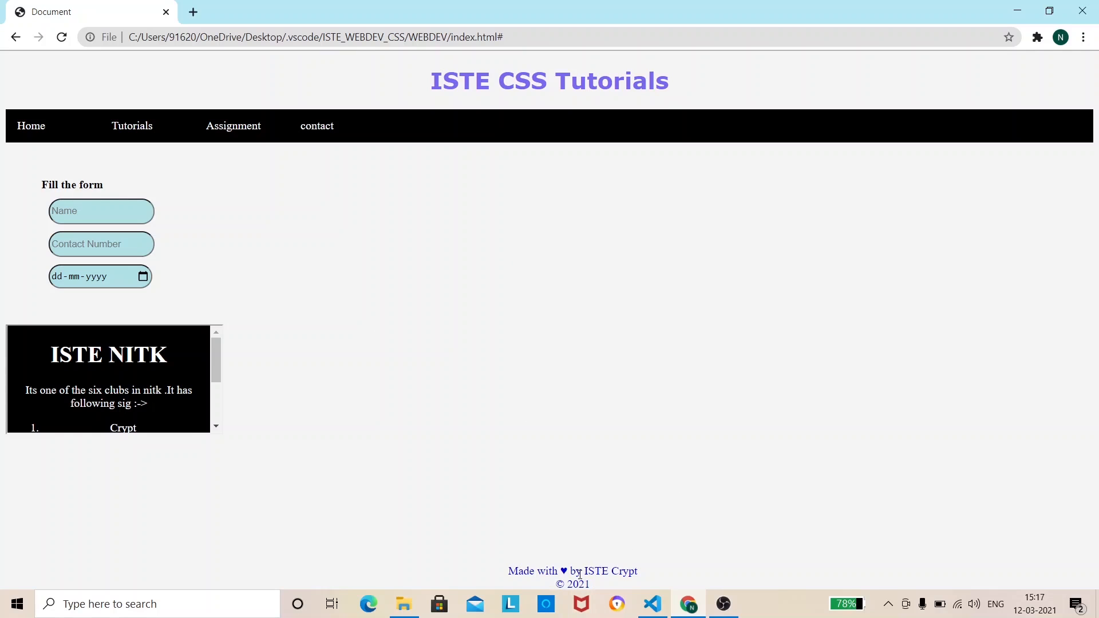
mouse_move(491, 586)
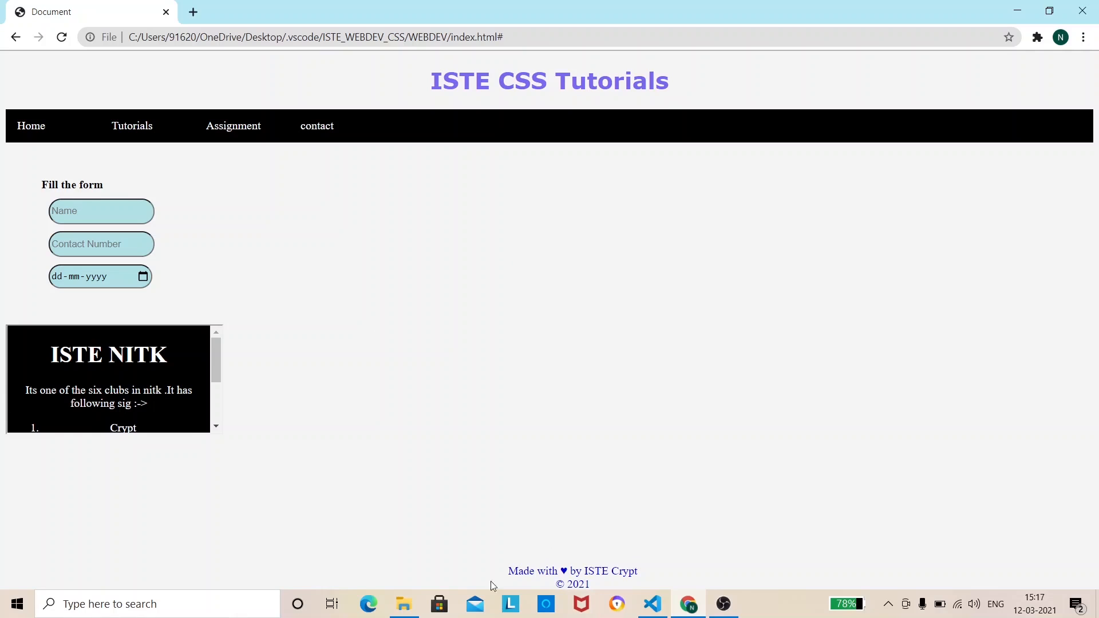
mouse_move(549, 533)
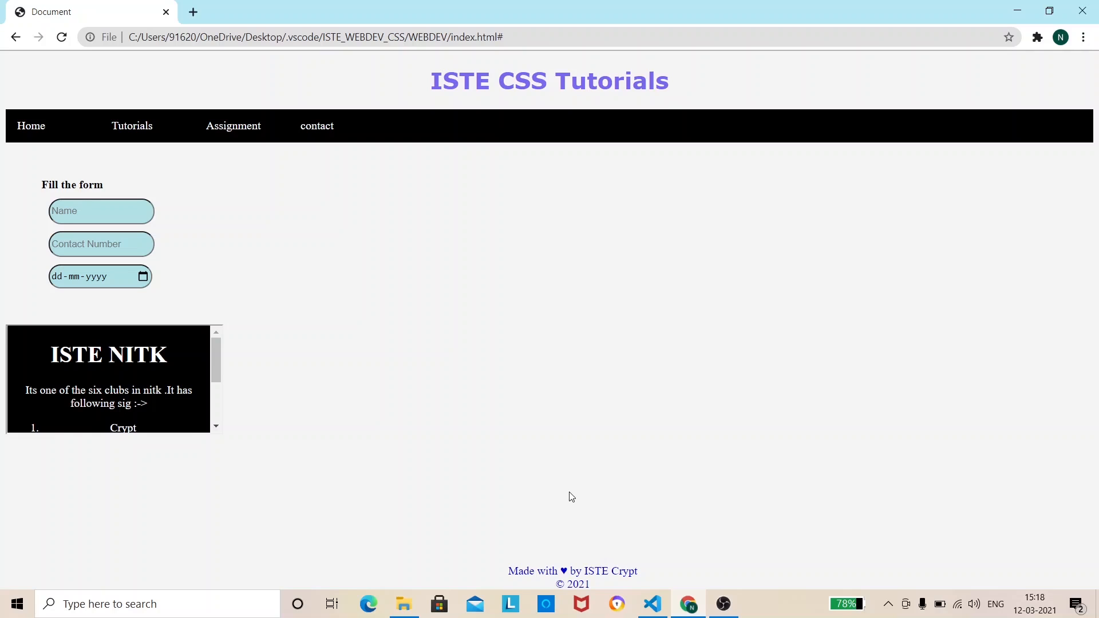
mouse_move(492, 260)
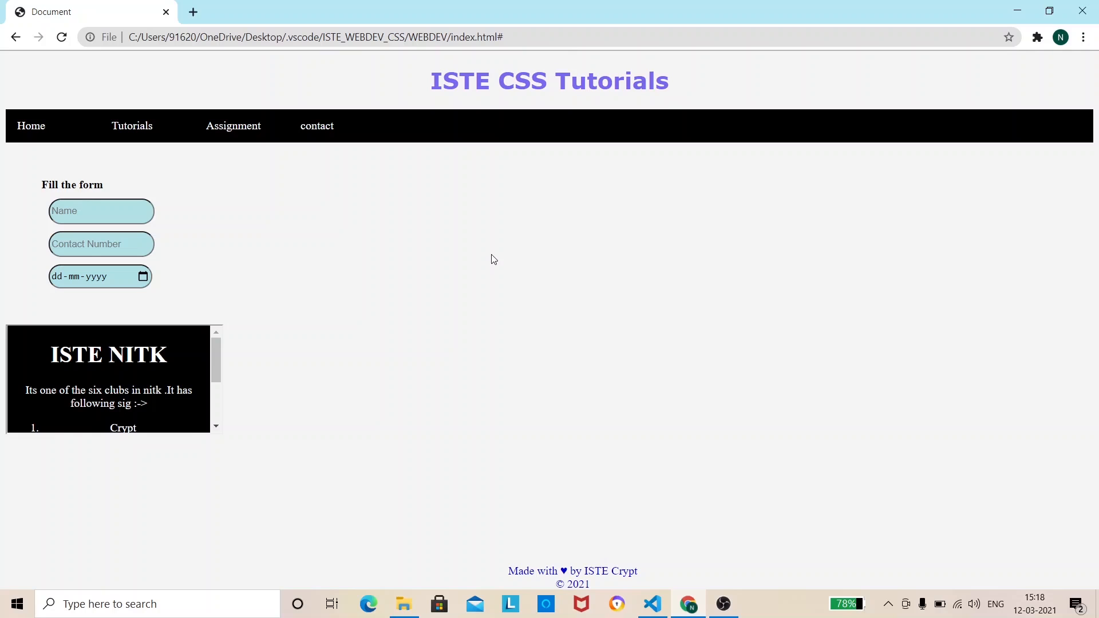
left_click(652, 604)
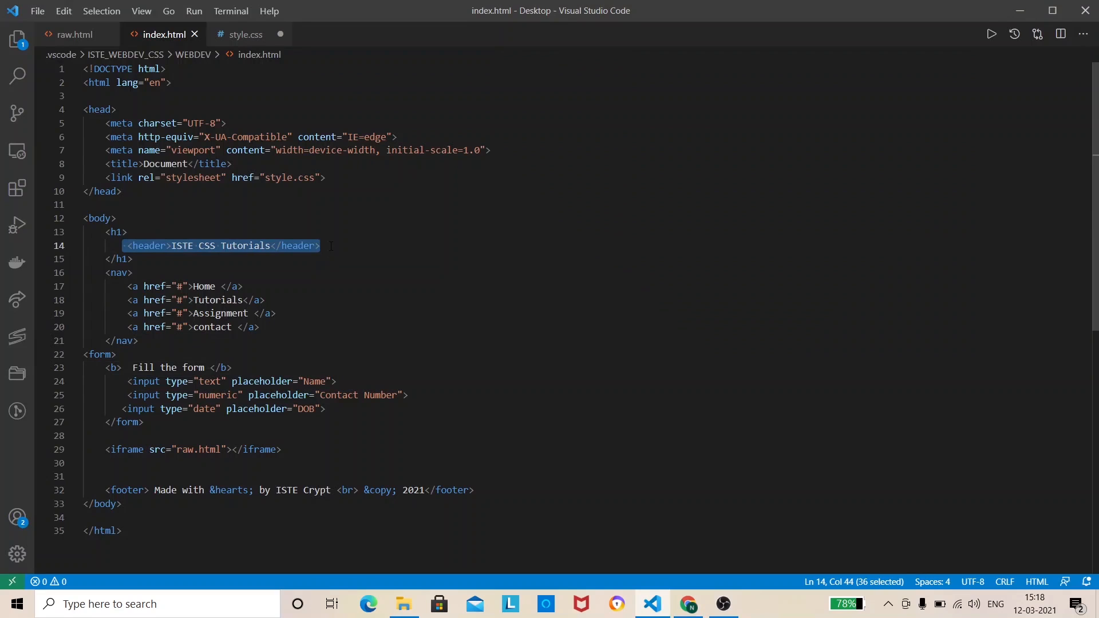
left_click(132, 259)
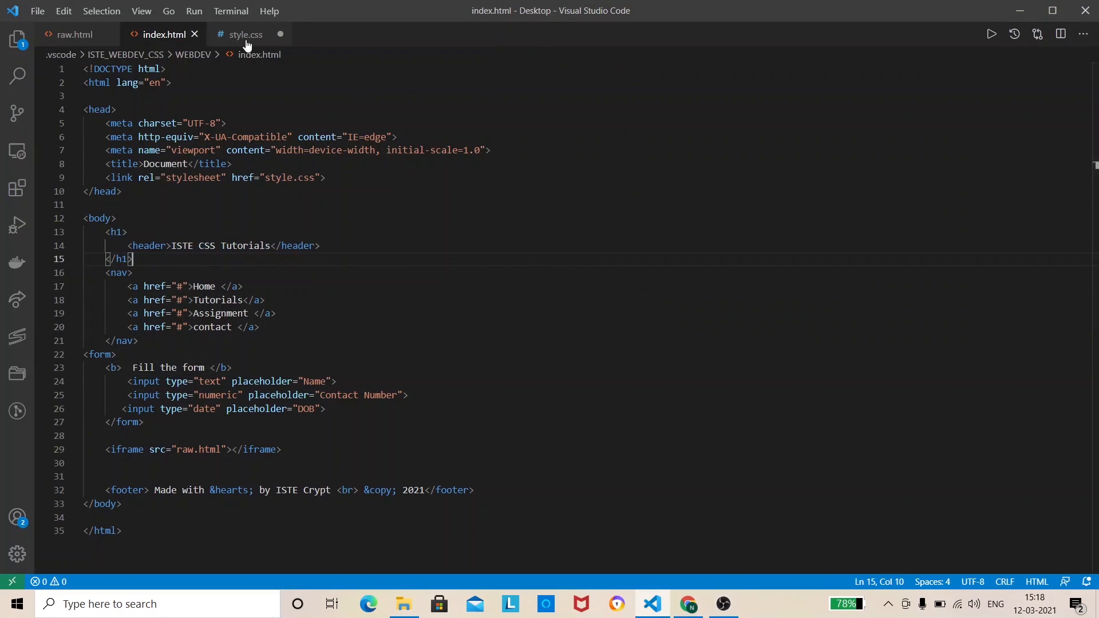
left_click(245, 35)
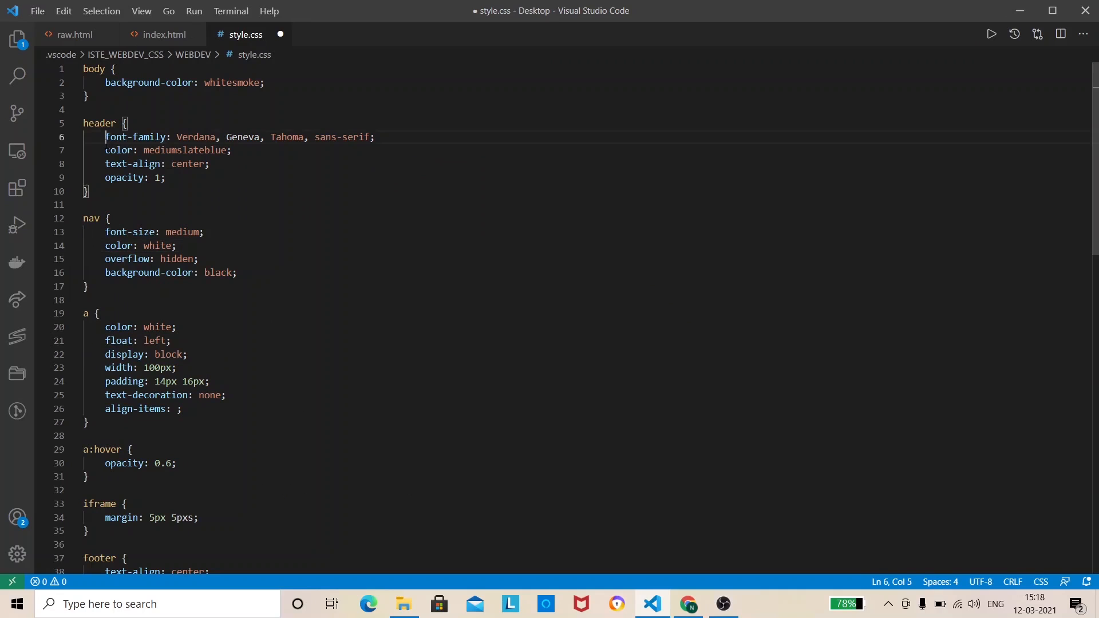
left_click_drag(105, 136, 165, 177)
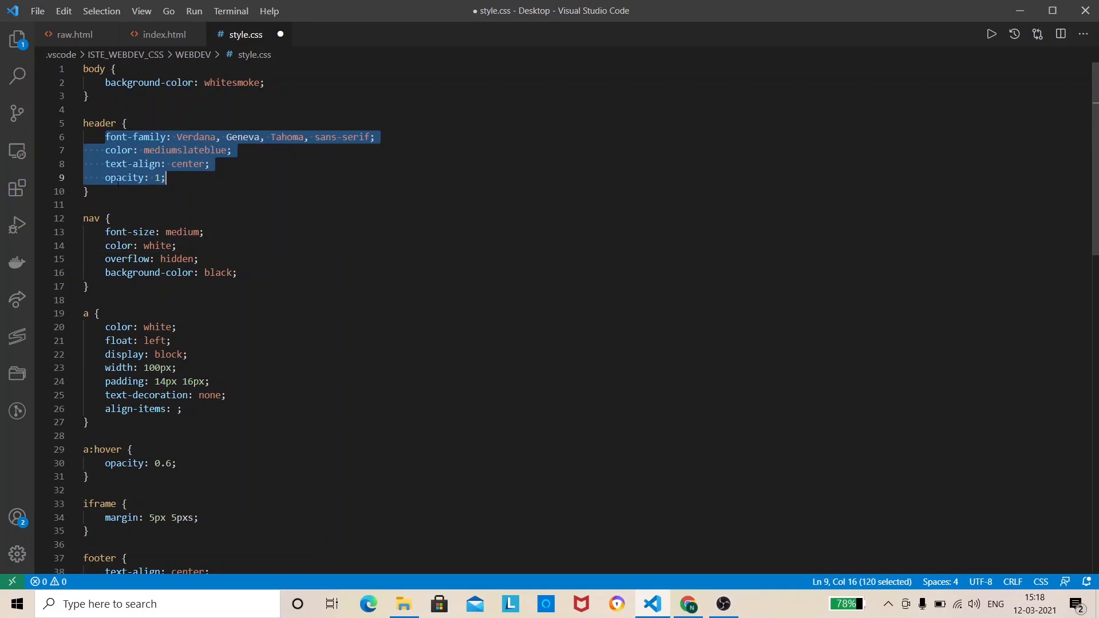
left_click(162, 34)
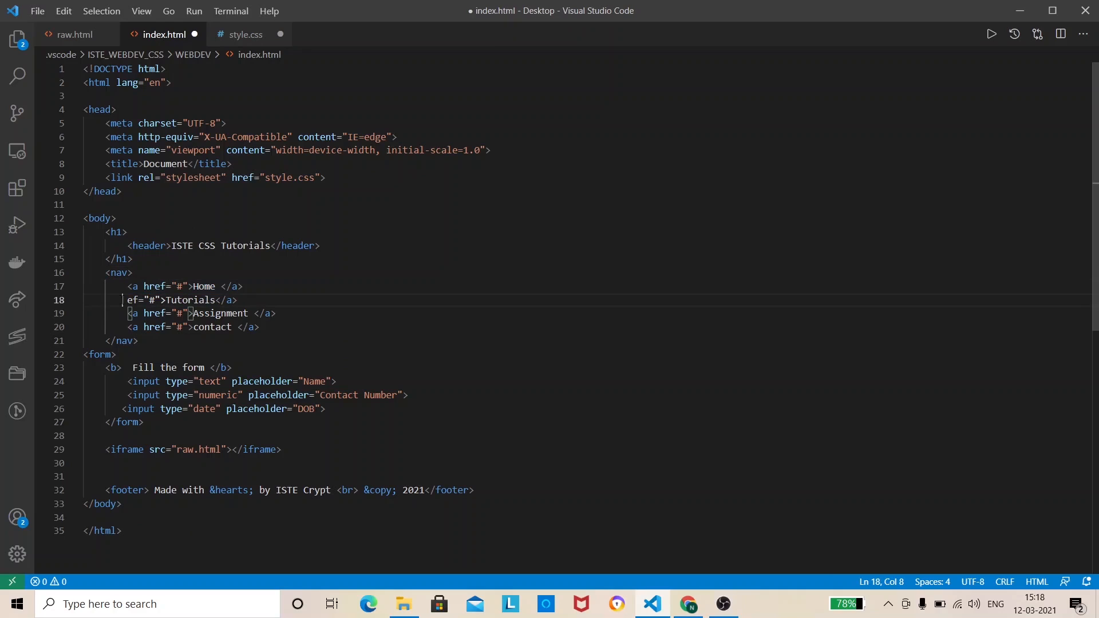
Restore line 18 to read <a href="#">Tutorials</a>, then return to style.css.
type("ahr")
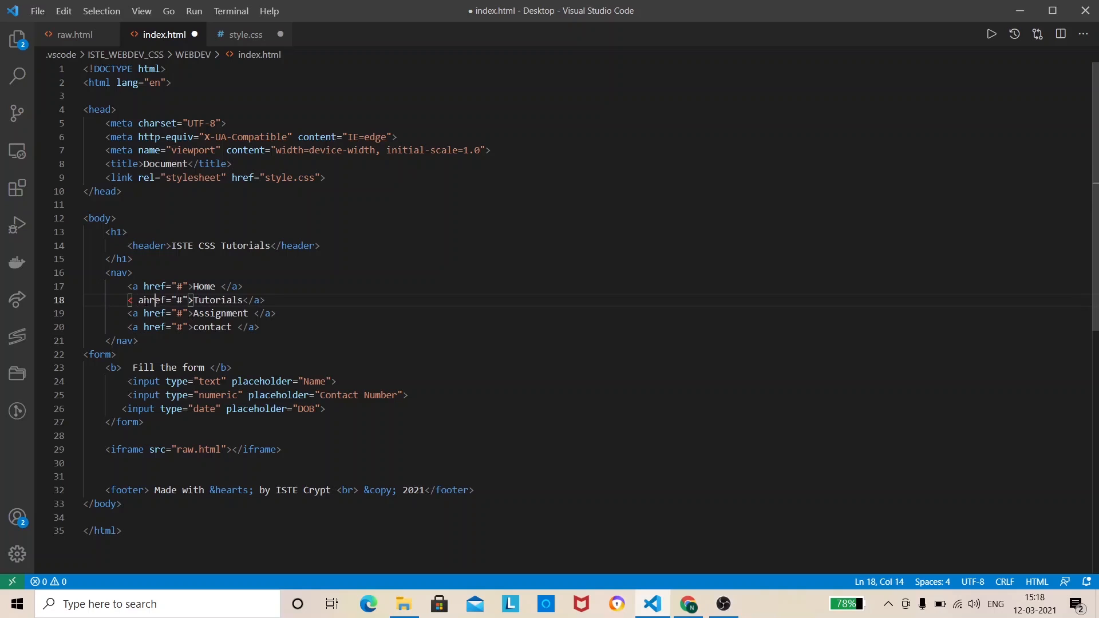
key("Backspace")
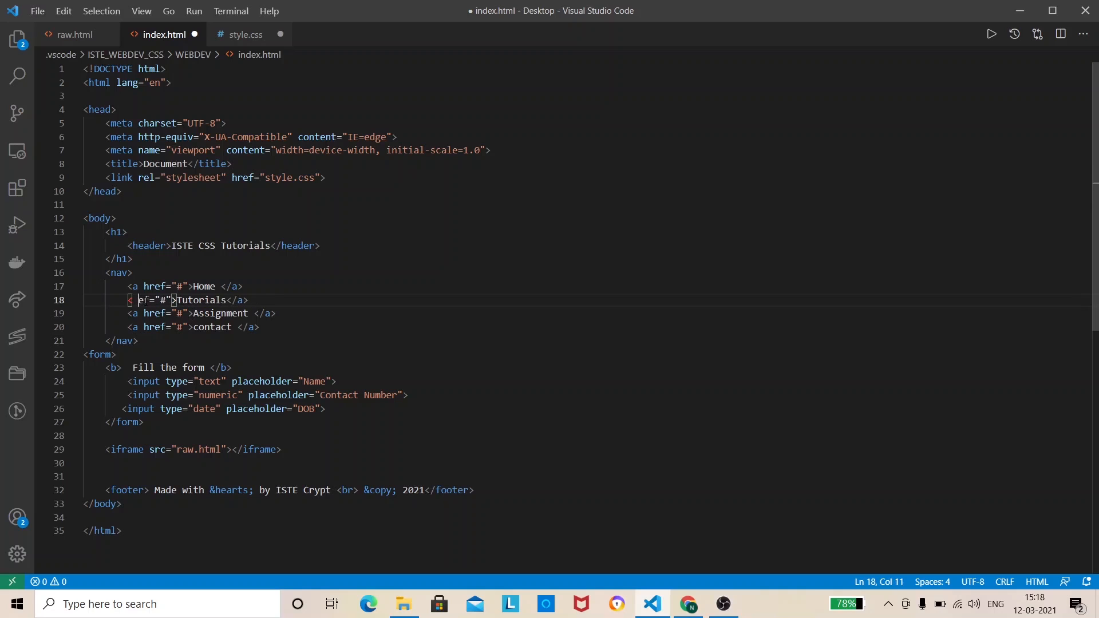
type("hr")
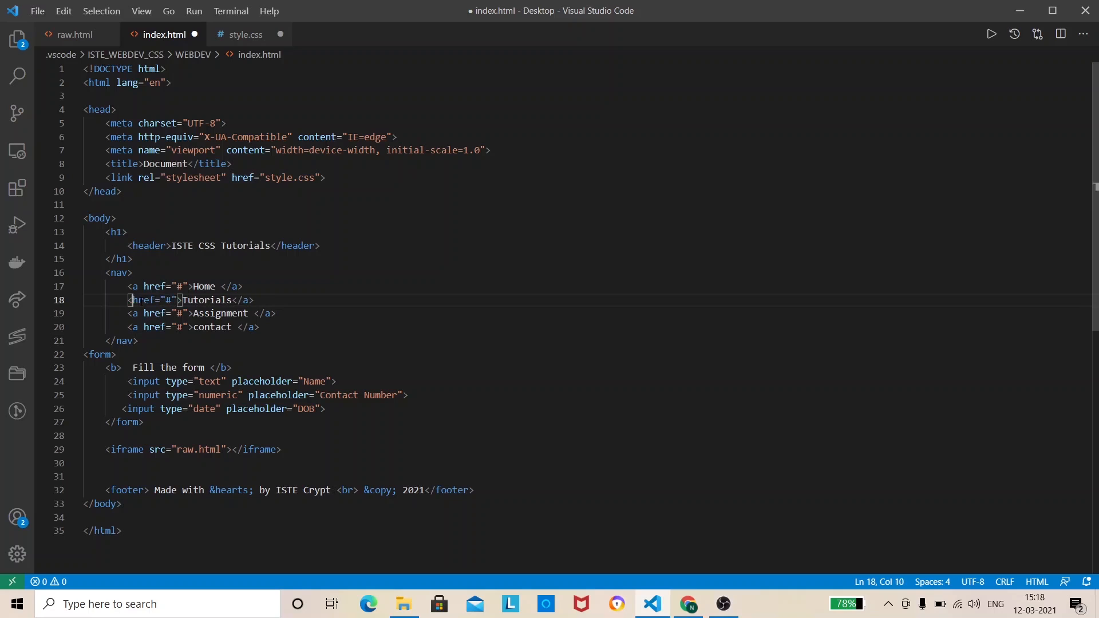
type("<a")
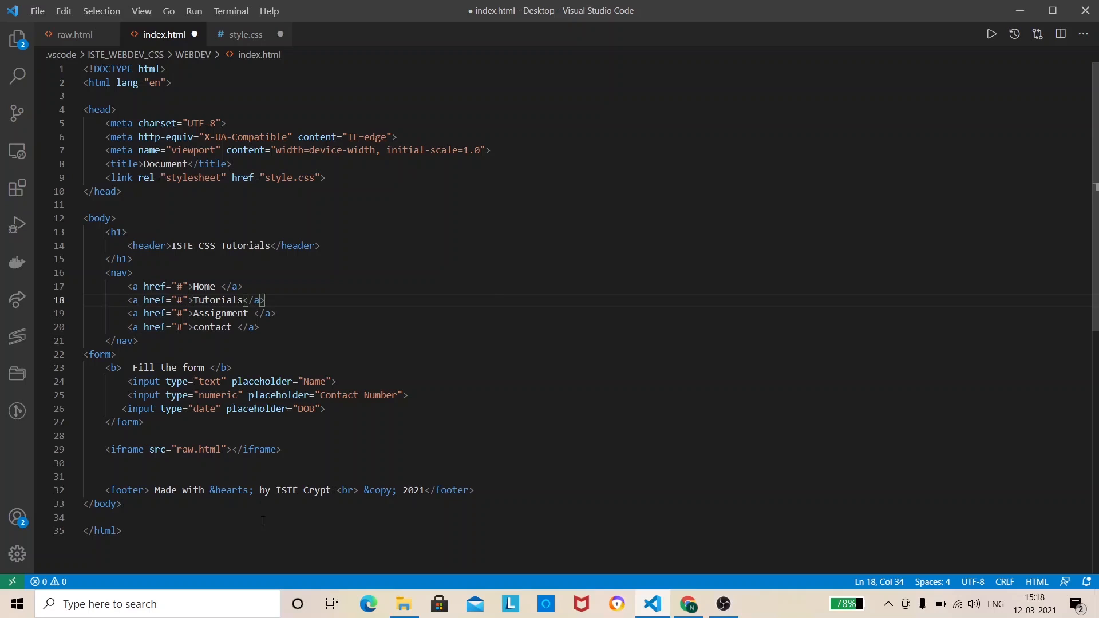
left_click(245, 34)
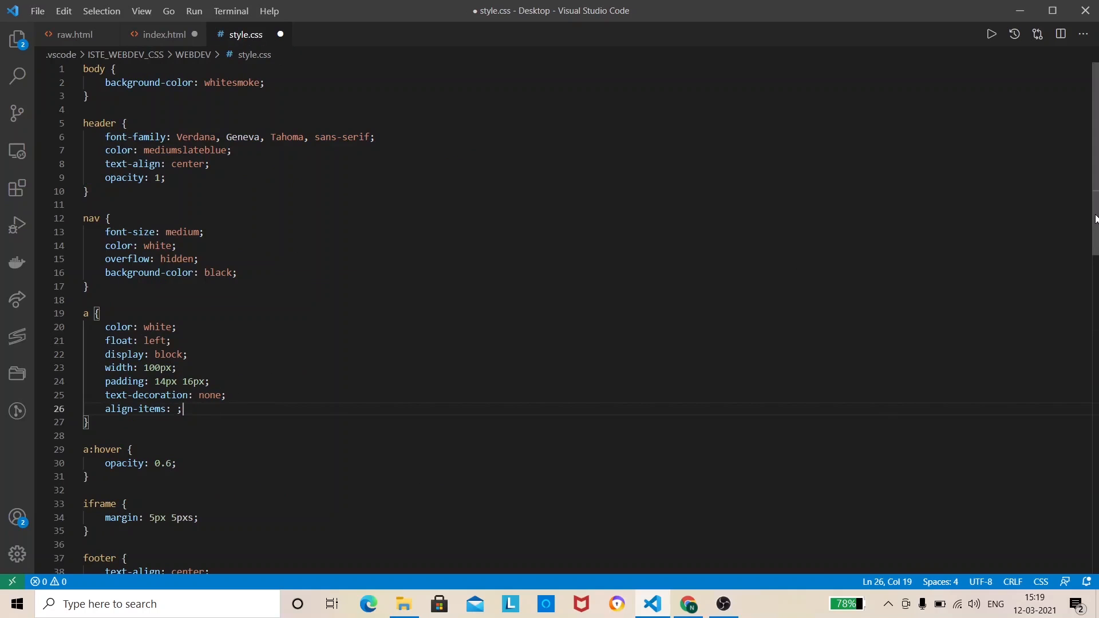
Scroll style.css to the footer and input rules, check the page, and return to index.html.
scroll("down", 3)
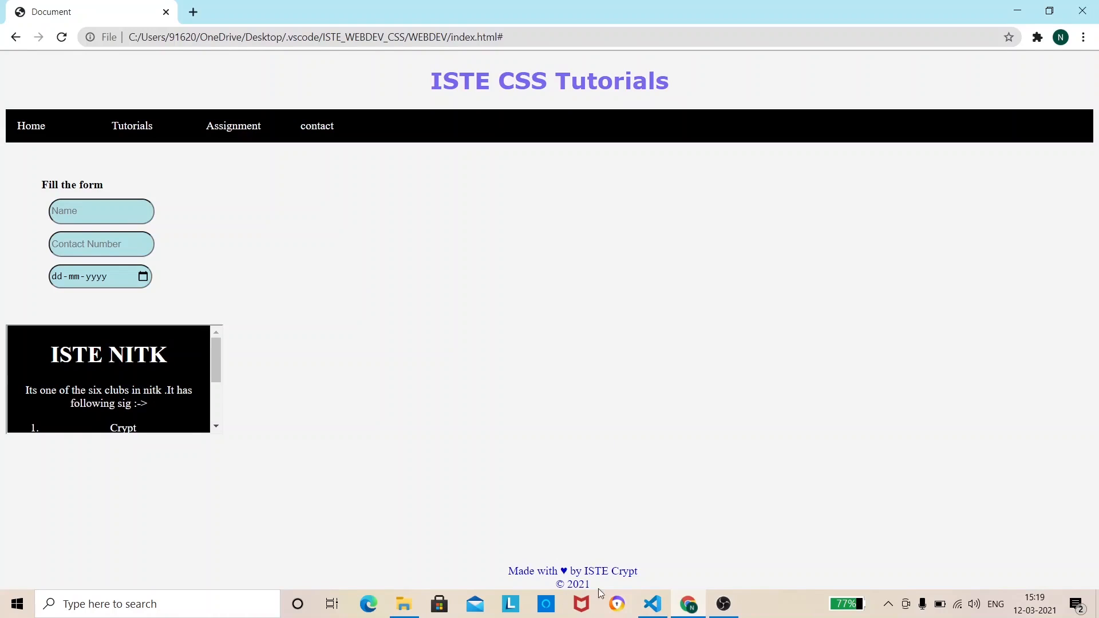
mouse_move(1010, 476)
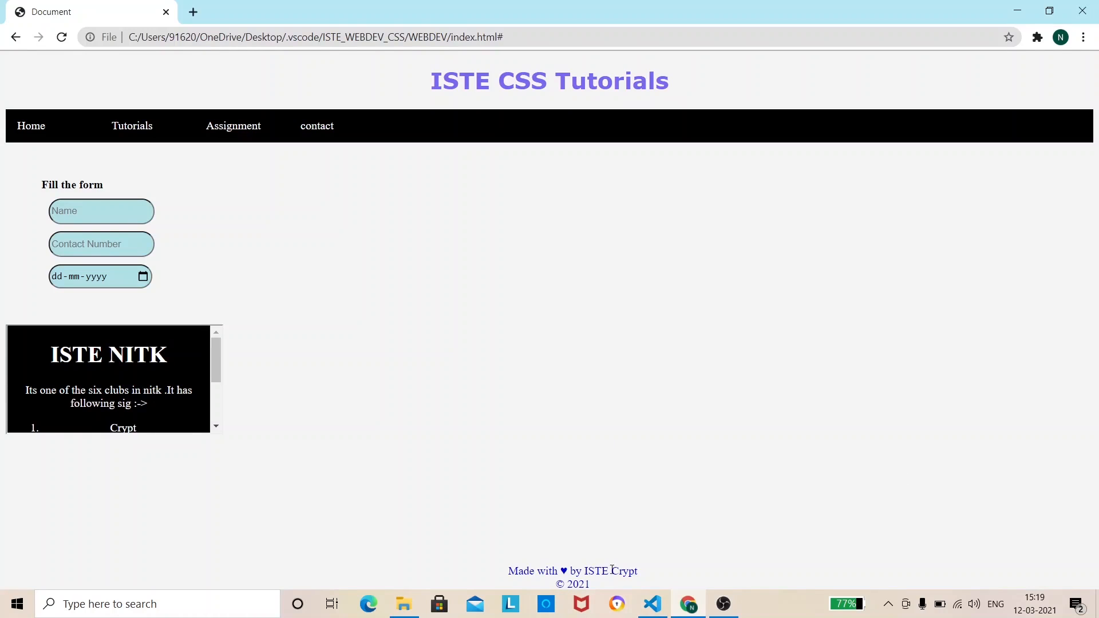
mouse_move(565, 544)
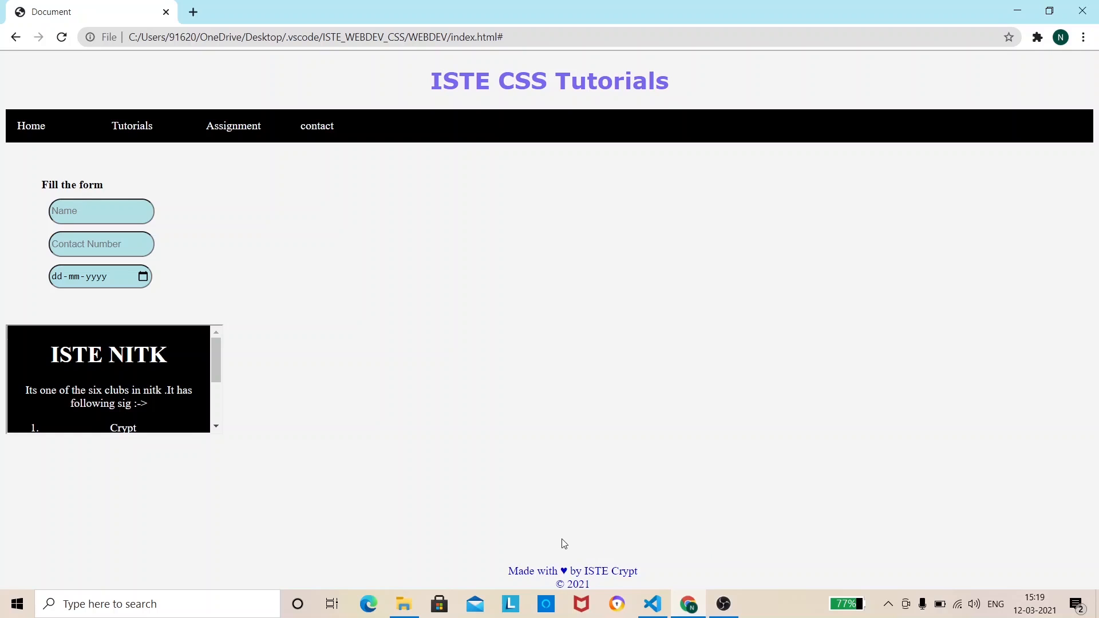
mouse_move(607, 548)
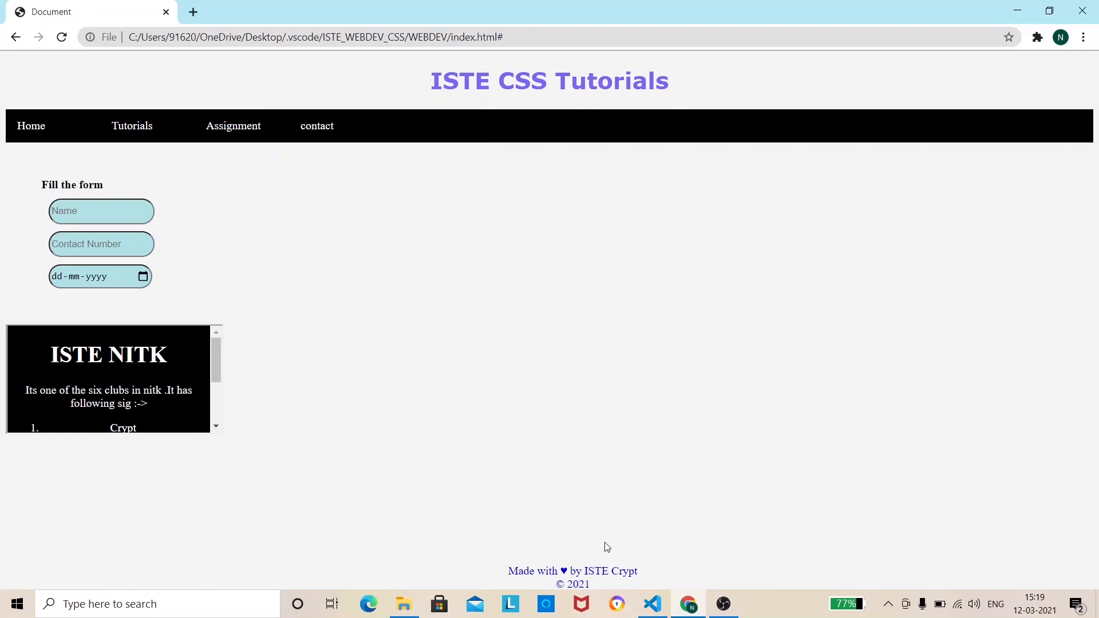
left_click(652, 608)
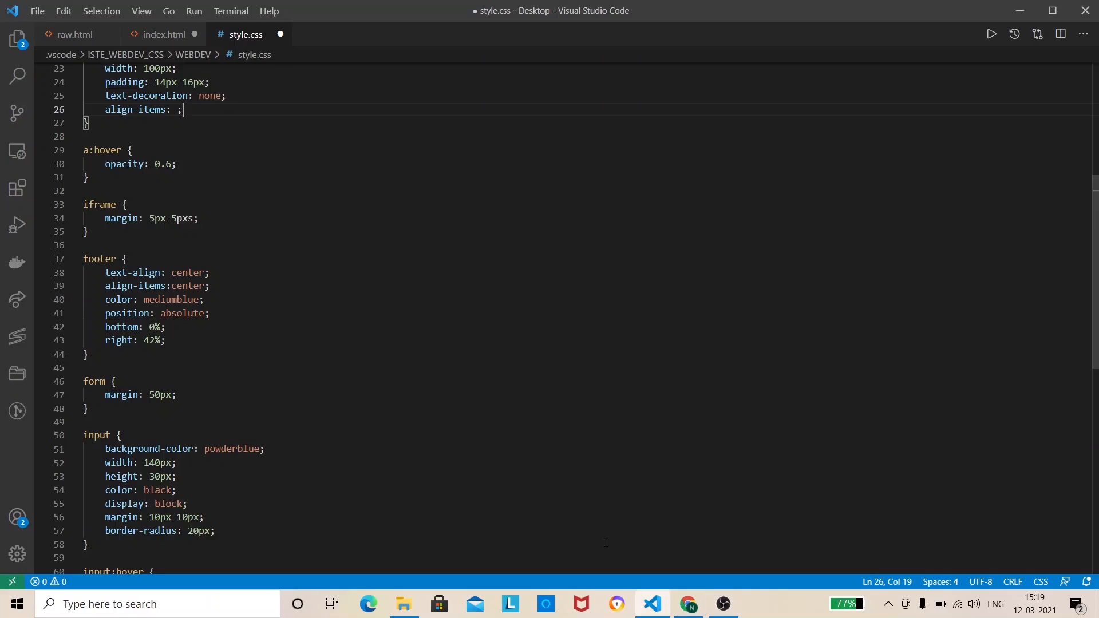
mouse_move(974, 221)
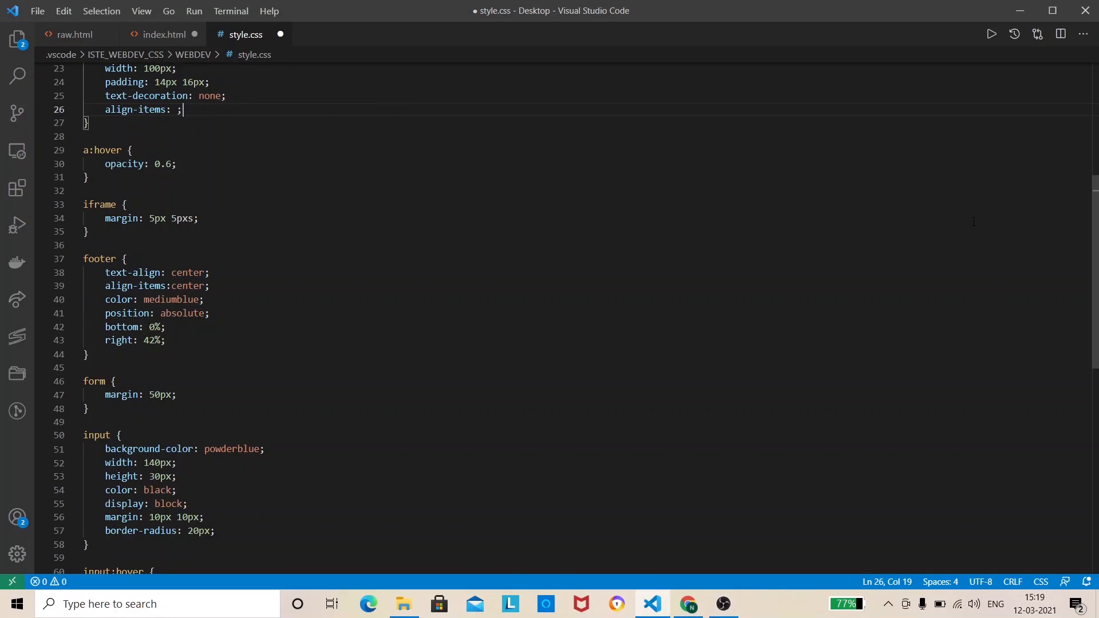
left_click(162, 34)
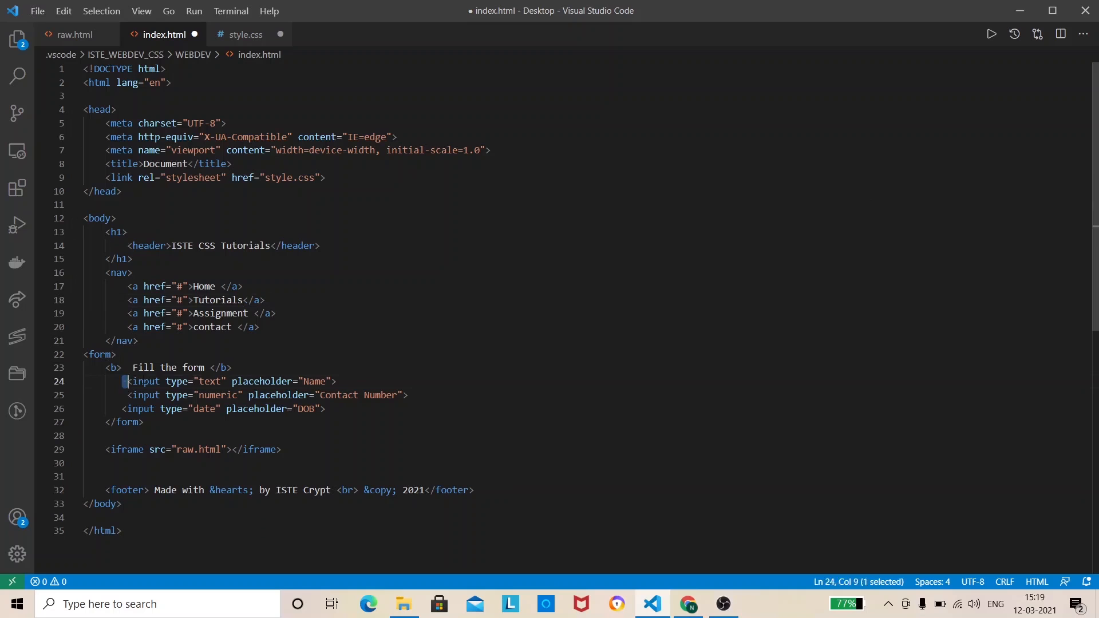
Highlight the Name input tag, the DOB date type and the placeholder attributes in index.html.
left_click_drag(125, 381, 323, 382)
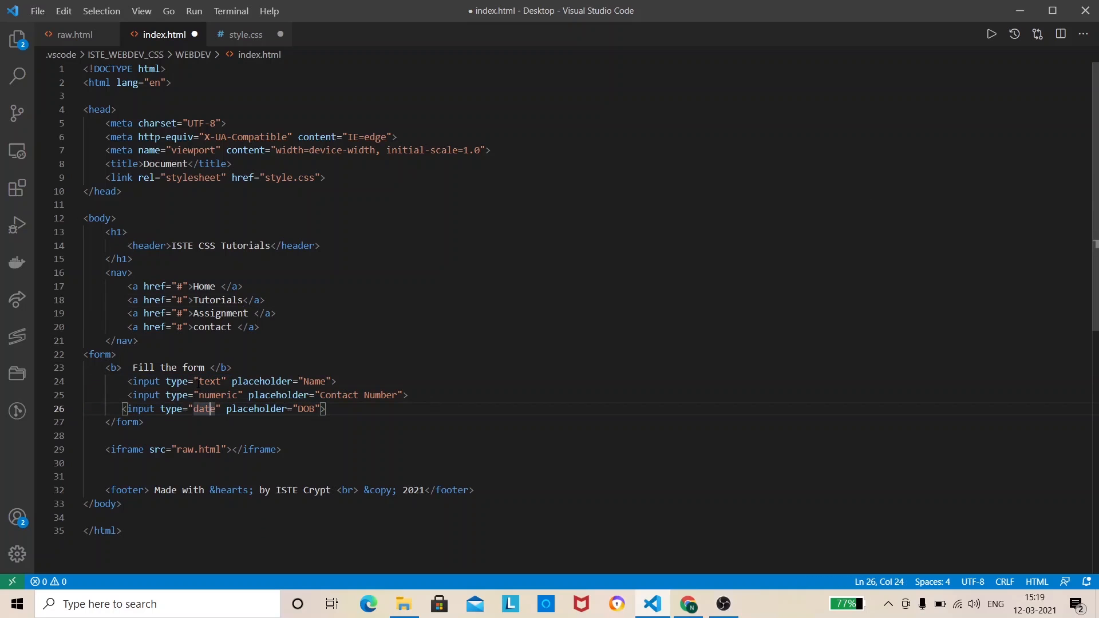
left_click_drag(204, 381, 232, 409)
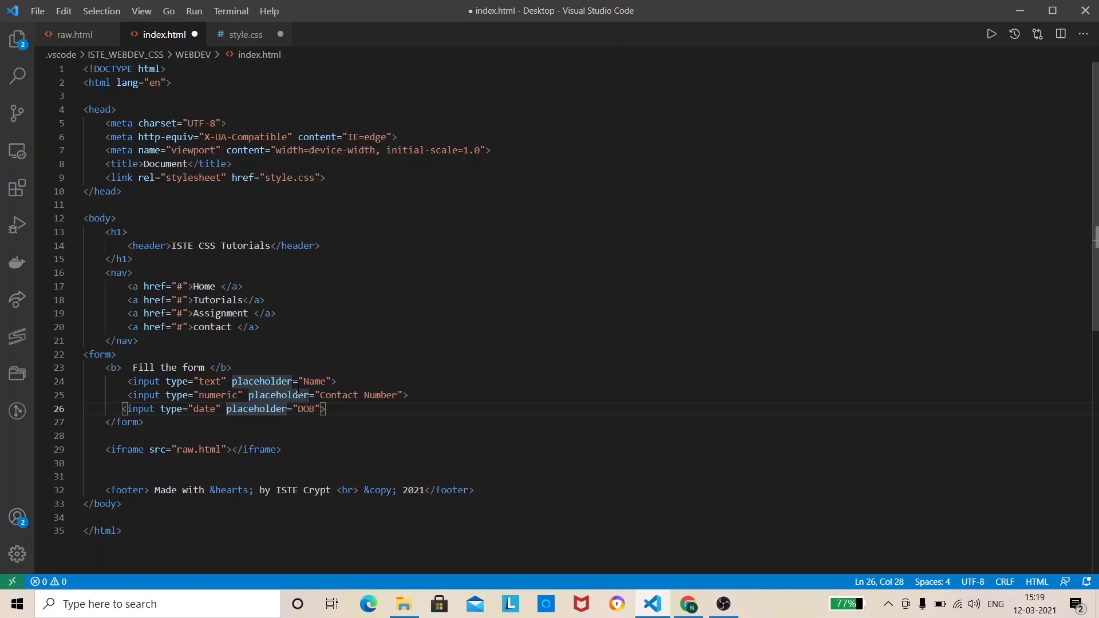
left_click(245, 34)
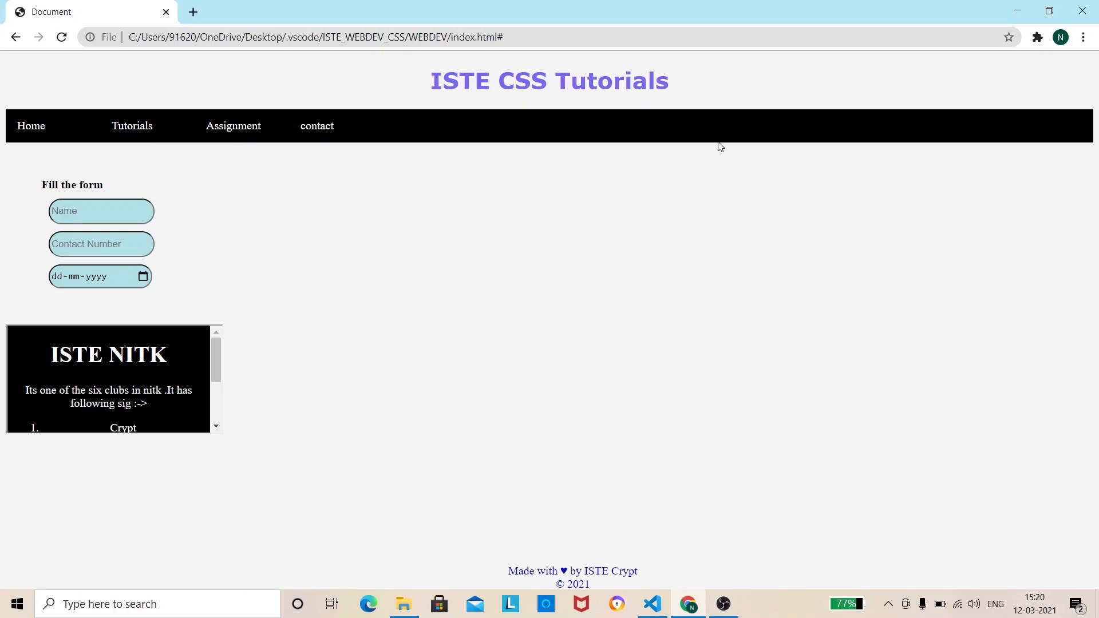
Fill the form with a sample name, contact 67384 and date 12-03-2021 from the calendar.
type("n")
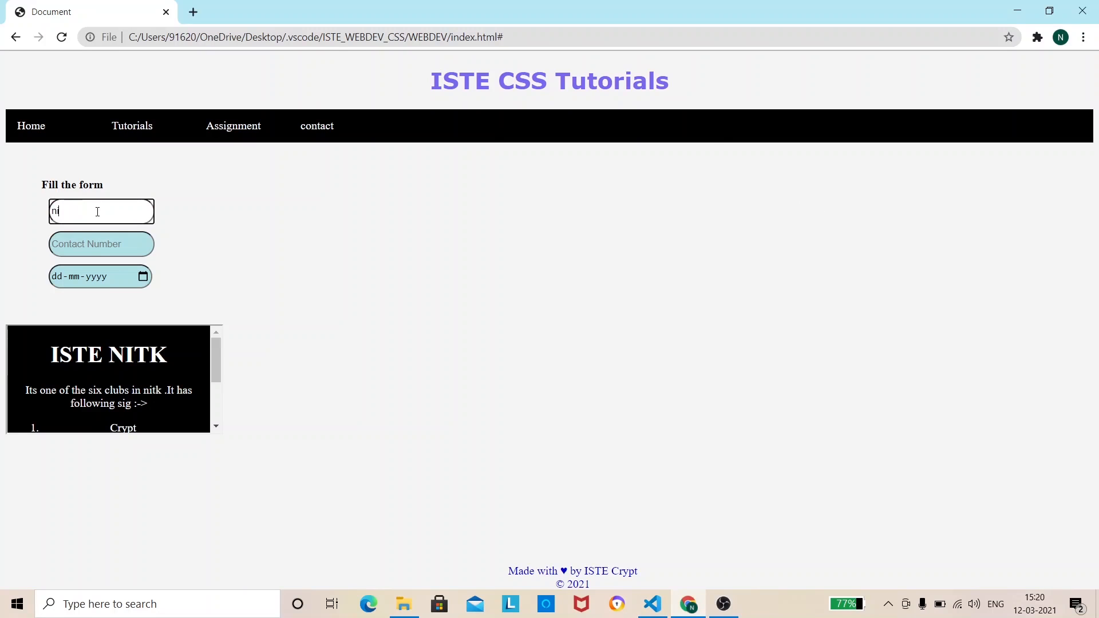
type("itesghw")
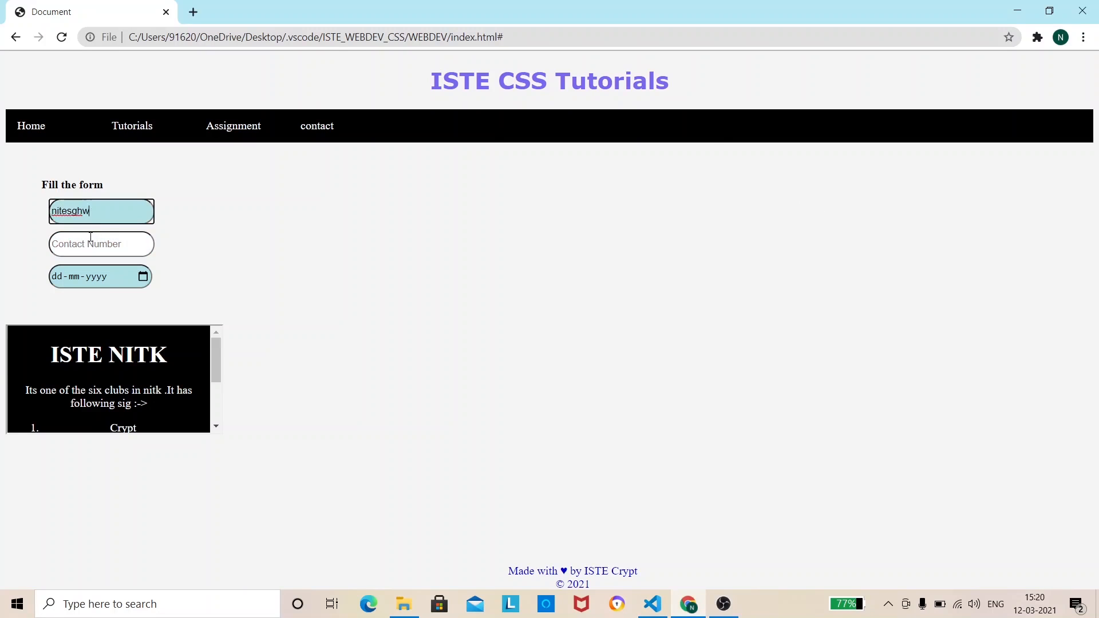
type("kpdhqeeidy")
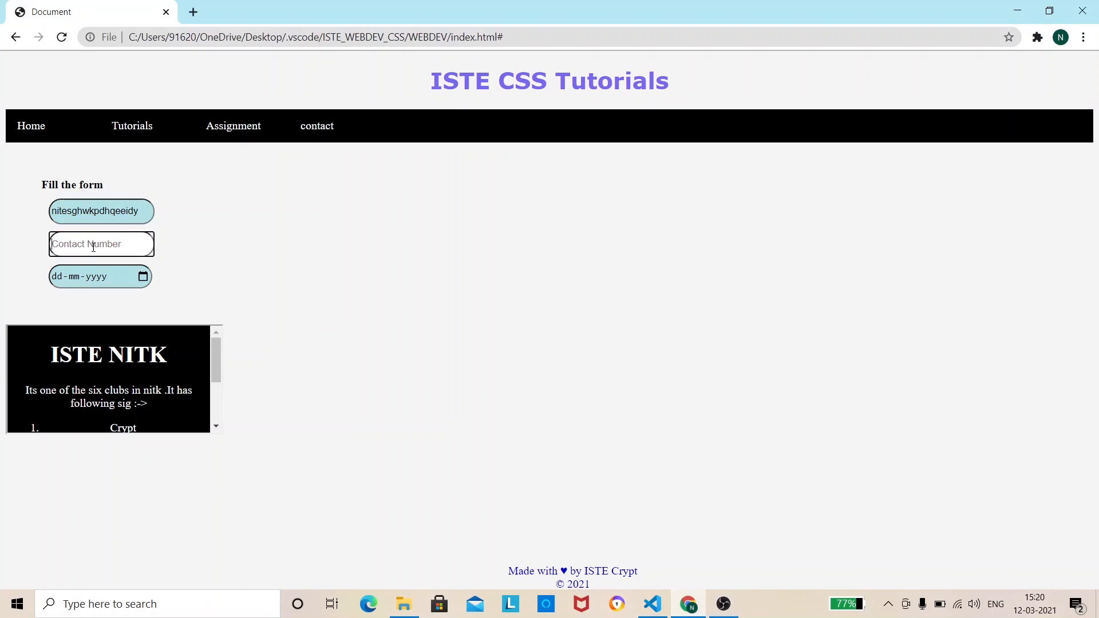
type("67384")
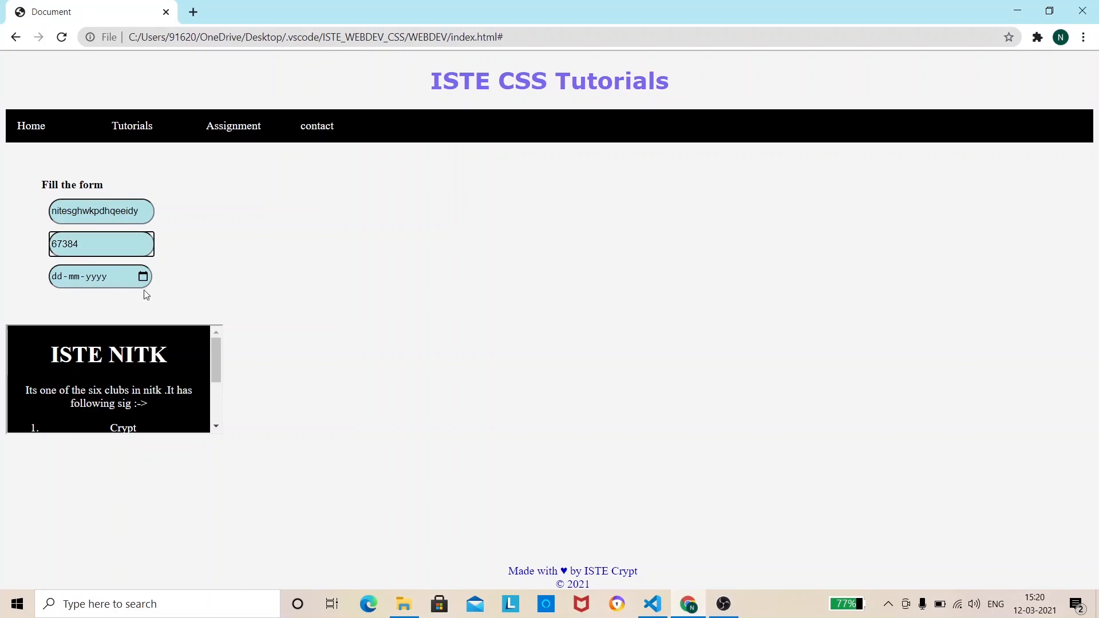
left_click(76, 276)
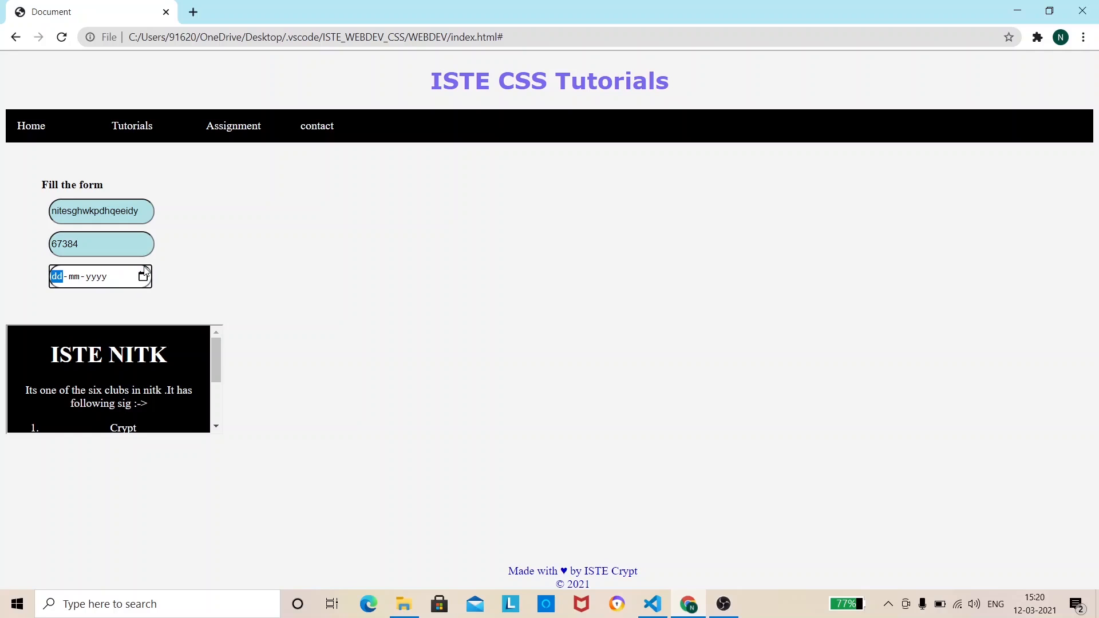
left_click(145, 276)
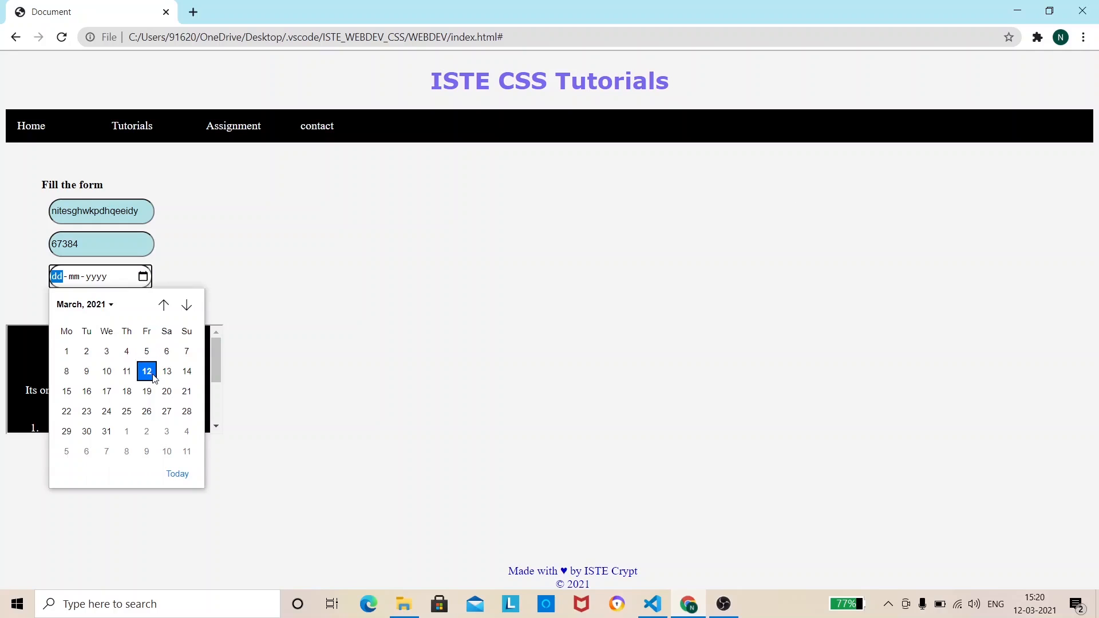
left_click(147, 371)
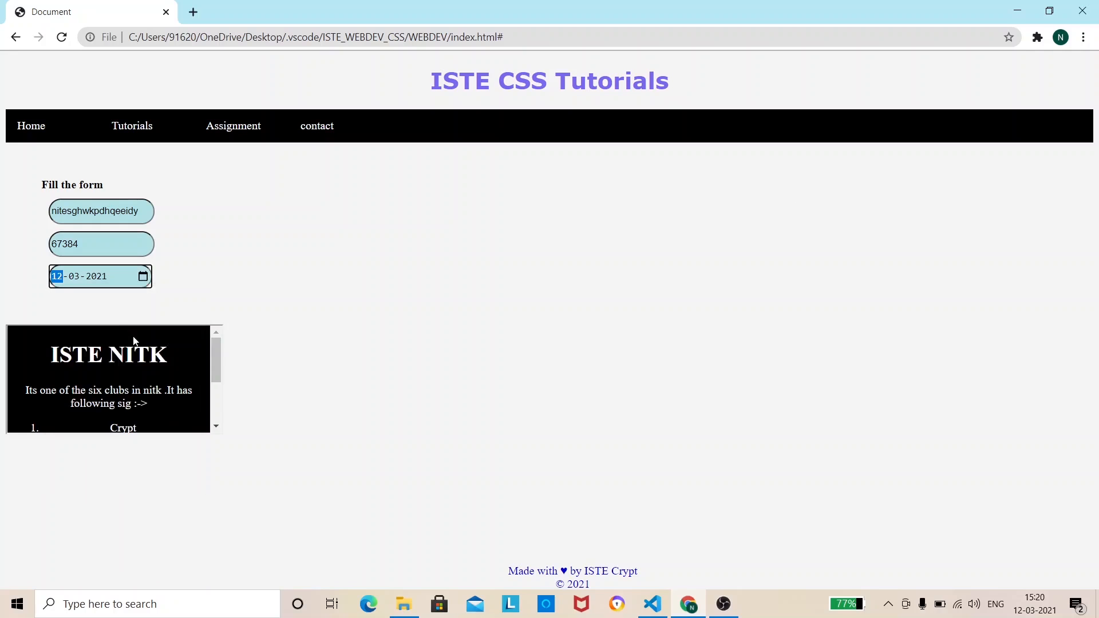
mouse_move(894, 332)
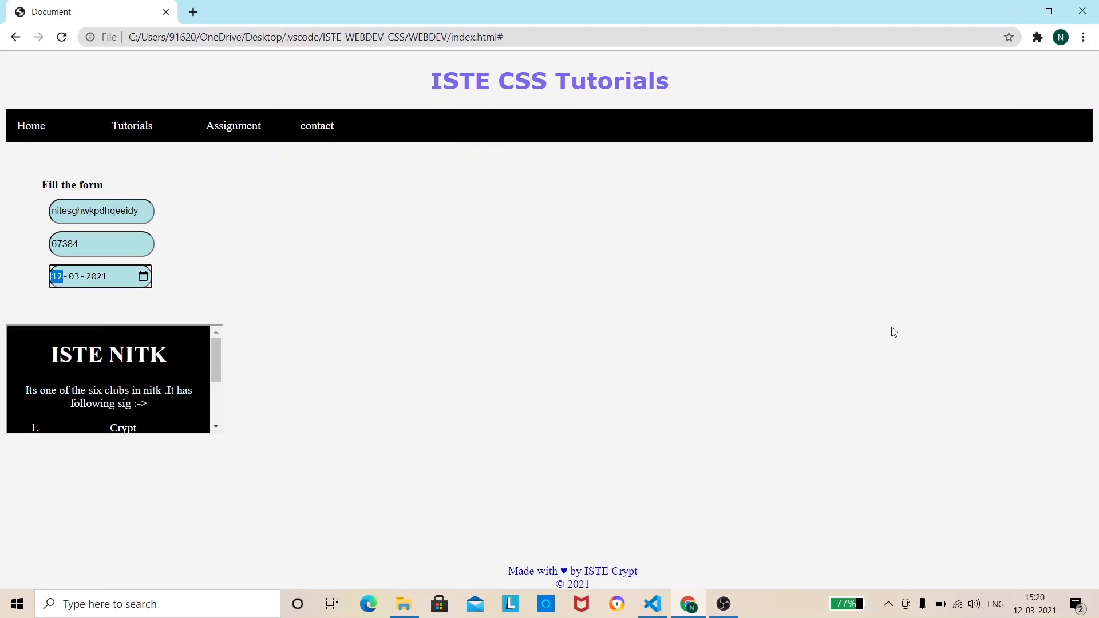
mouse_move(973, 139)
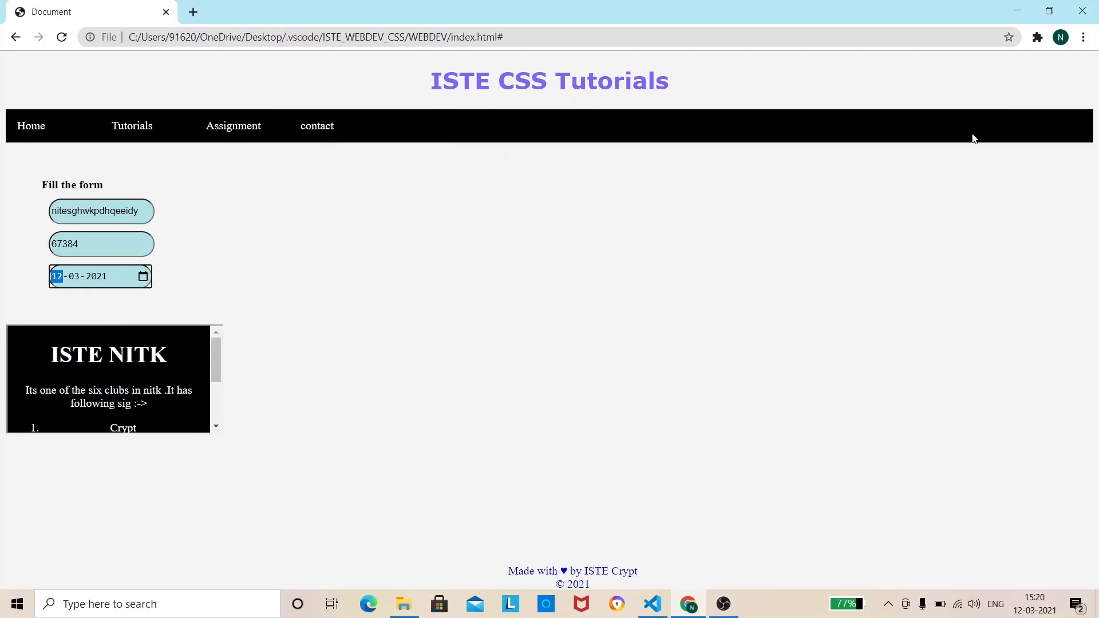